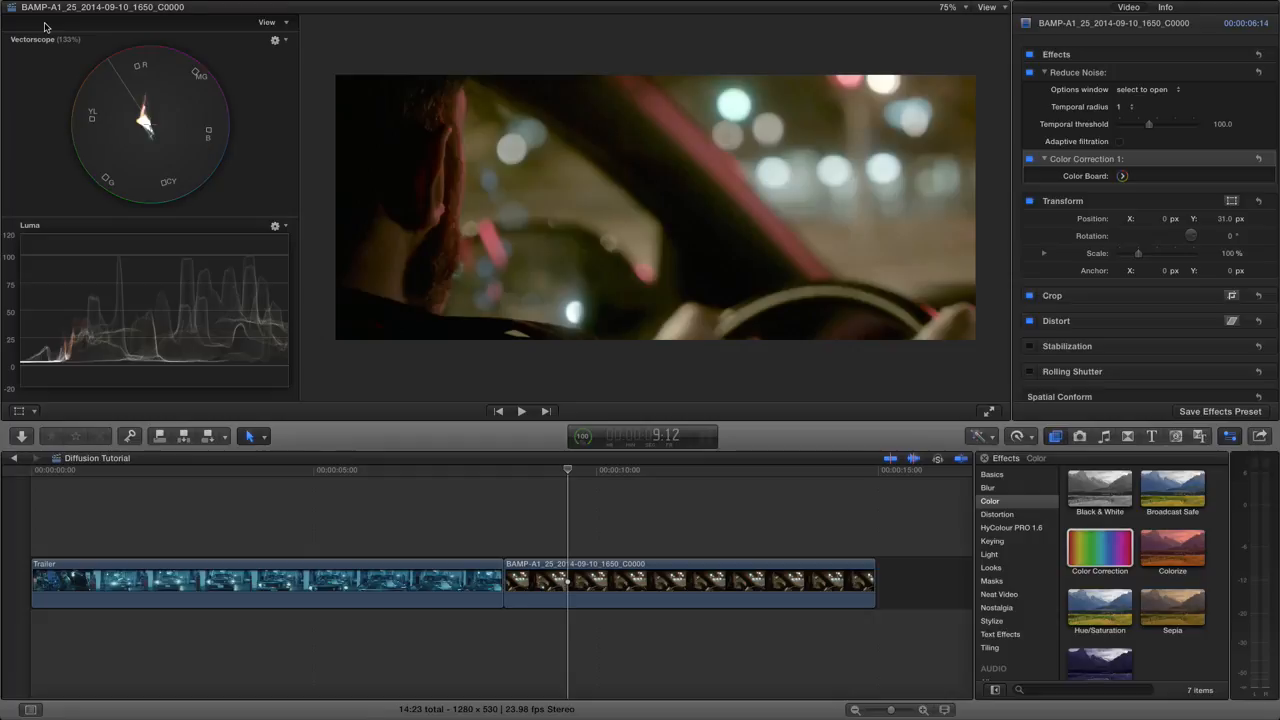
{"action": "mouse_move", "coordinate": [952, 36]}
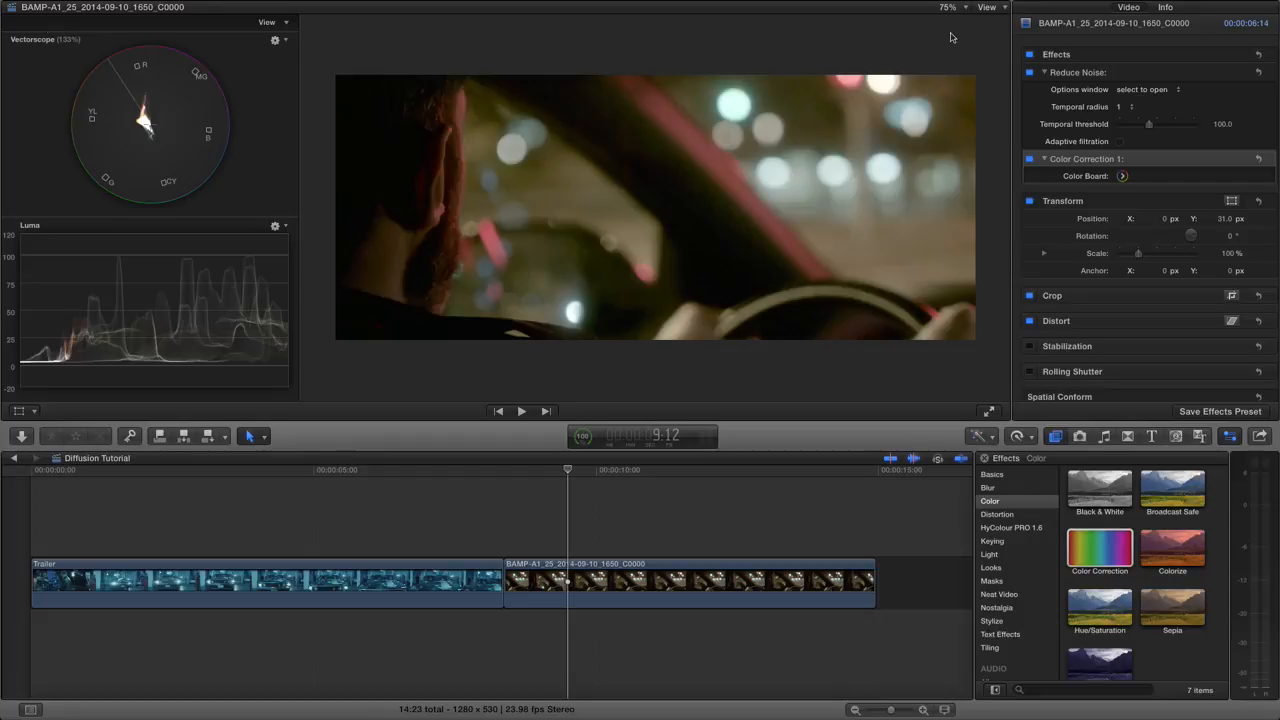
Step: Magnify the preview to study the car shot's highlights, then return it to normal size
{"action": "left_click", "coordinate": [948, 8]}
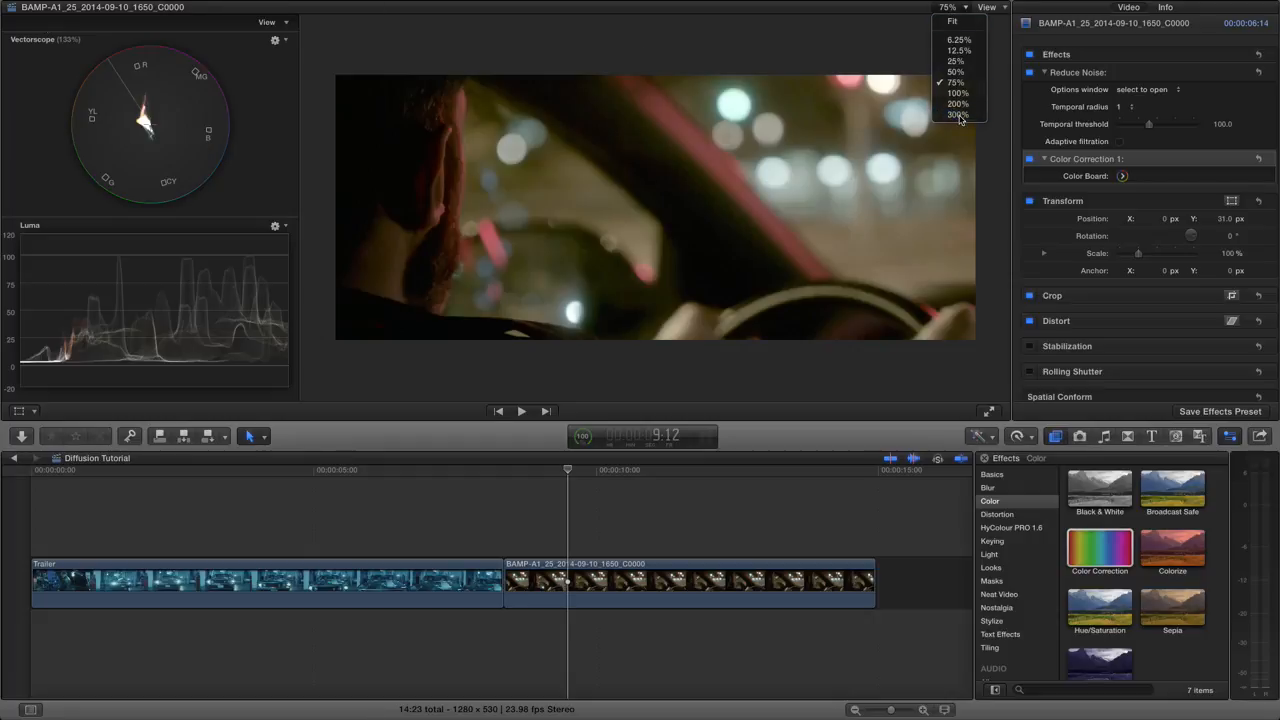
{"action": "left_click", "coordinate": [956, 114]}
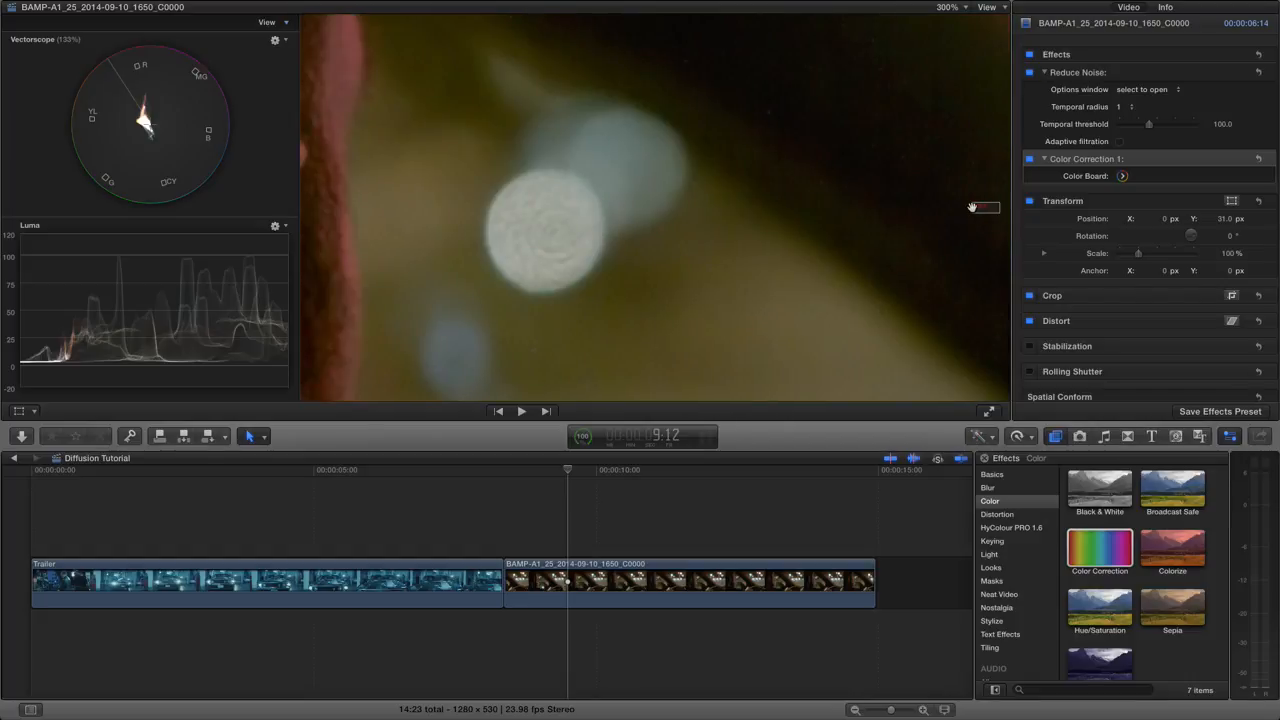
{"action": "mouse_move", "coordinate": [764, 192]}
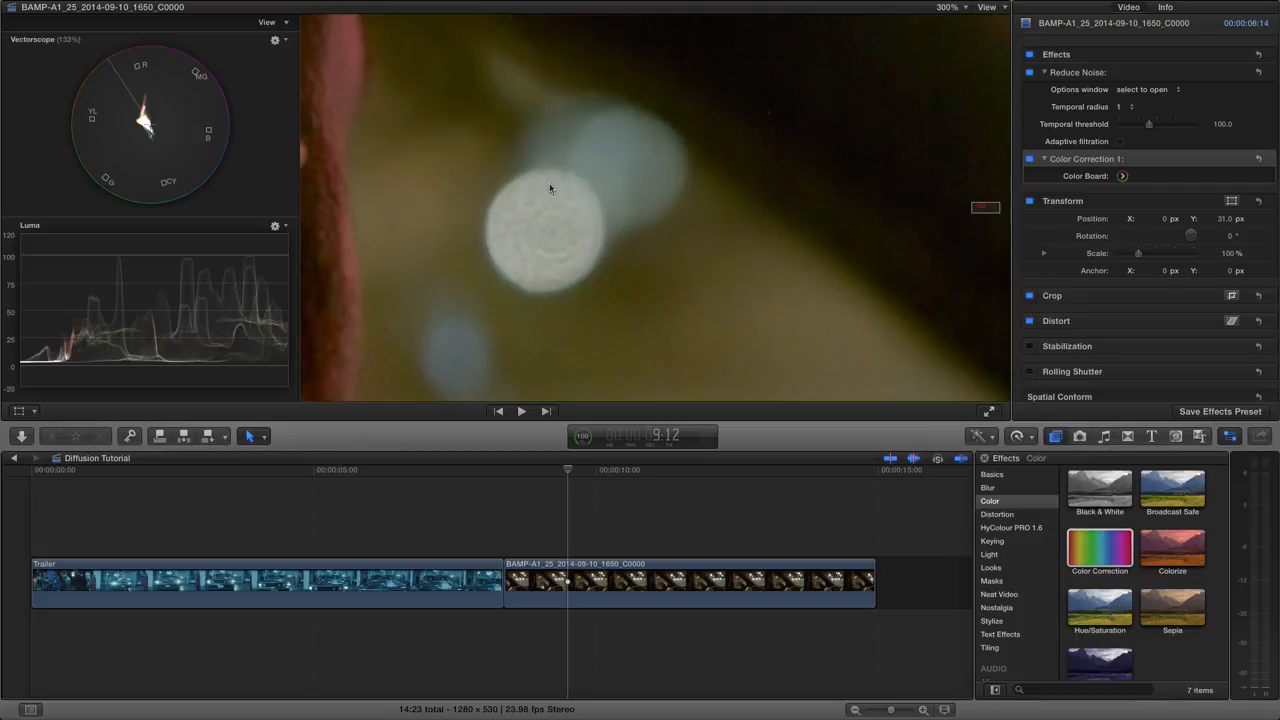
{"action": "mouse_move", "coordinate": [582, 280]}
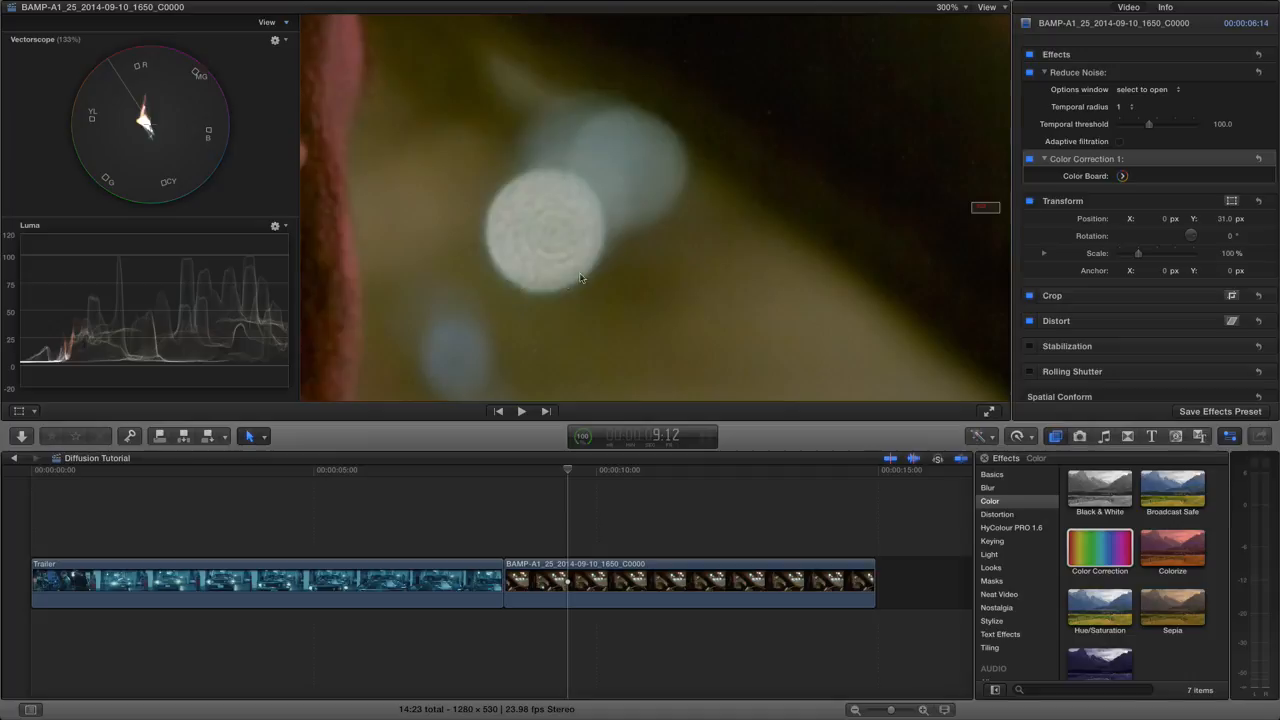
{"action": "mouse_move", "coordinate": [548, 224]}
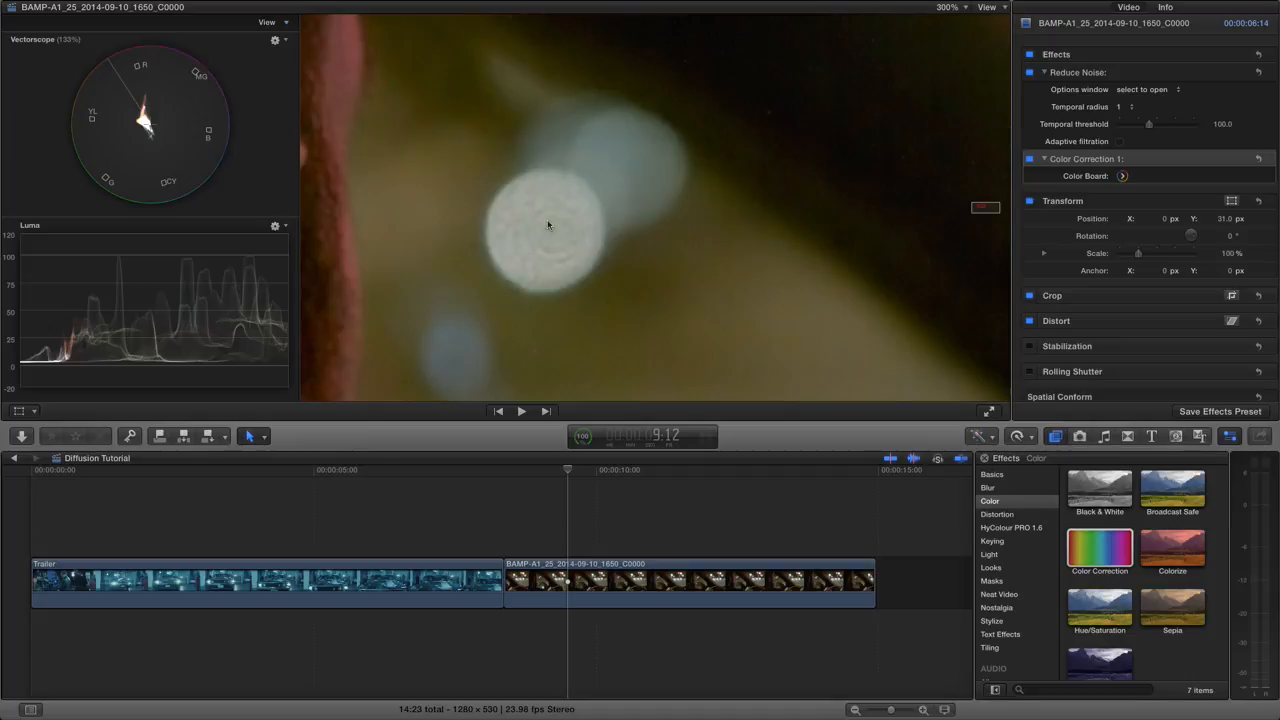
{"action": "mouse_move", "coordinate": [570, 254]}
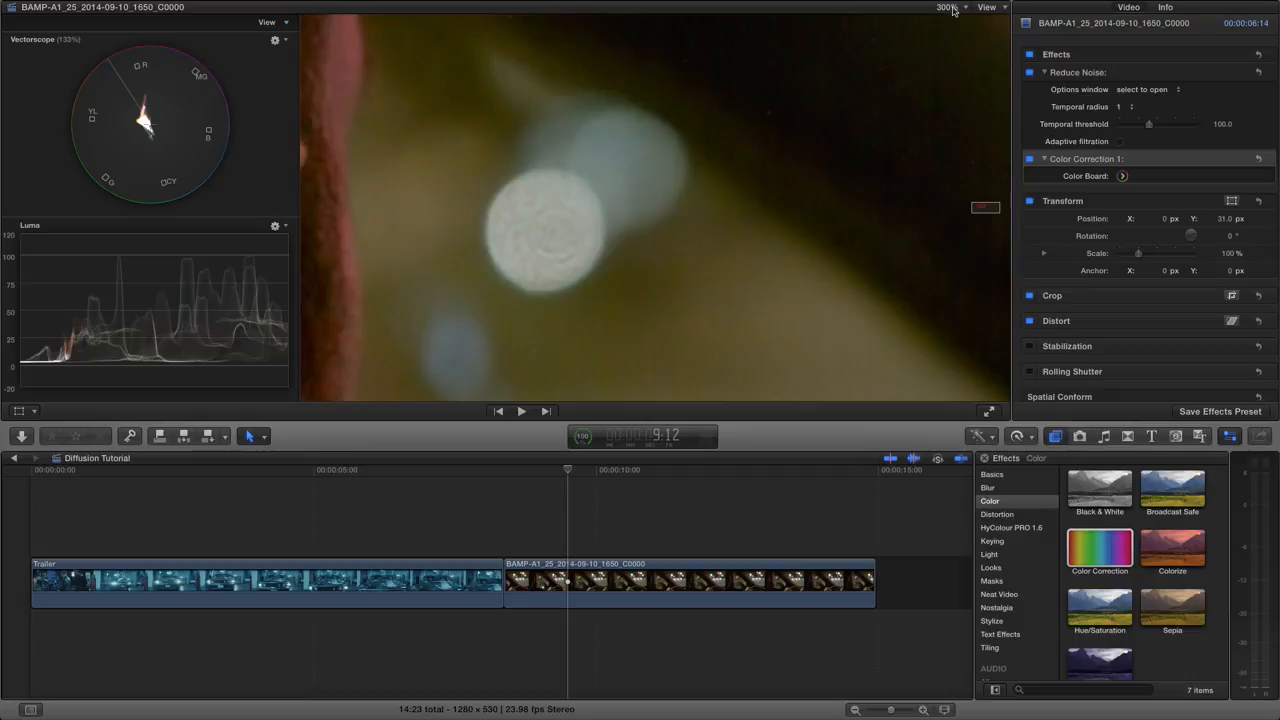
{"action": "left_click", "coordinate": [948, 8]}
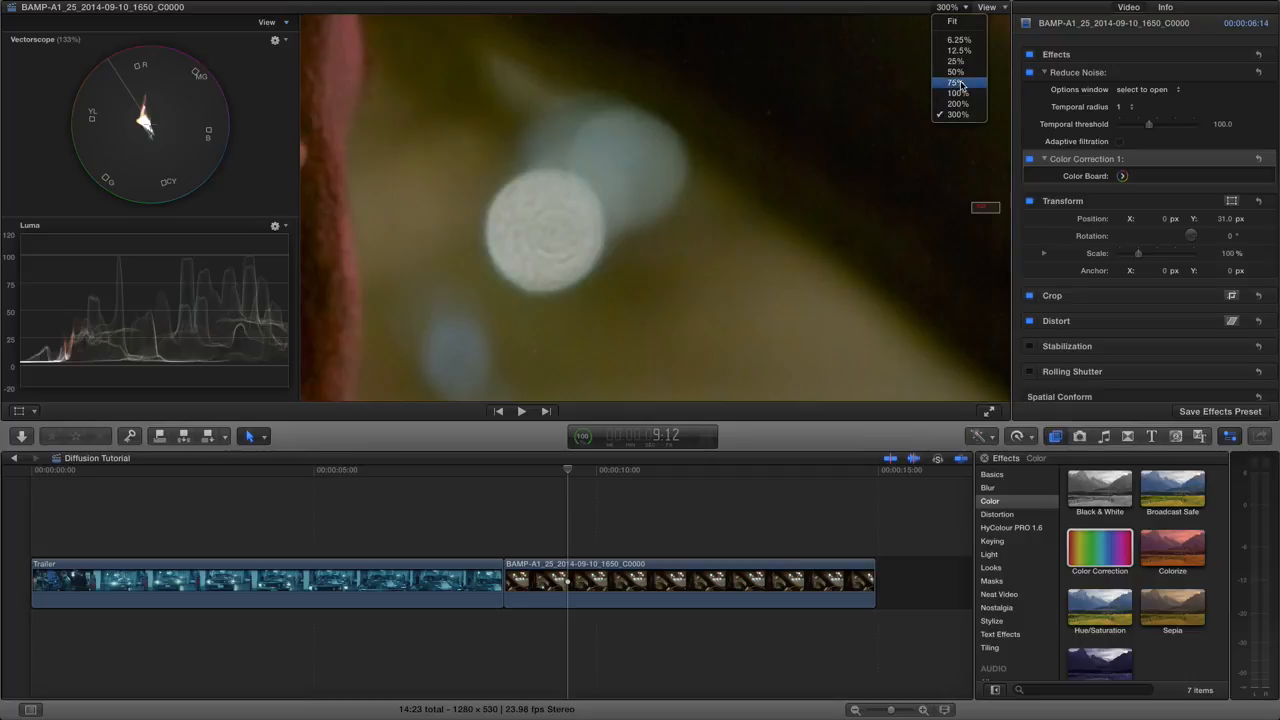
{"action": "left_click", "coordinate": [956, 82]}
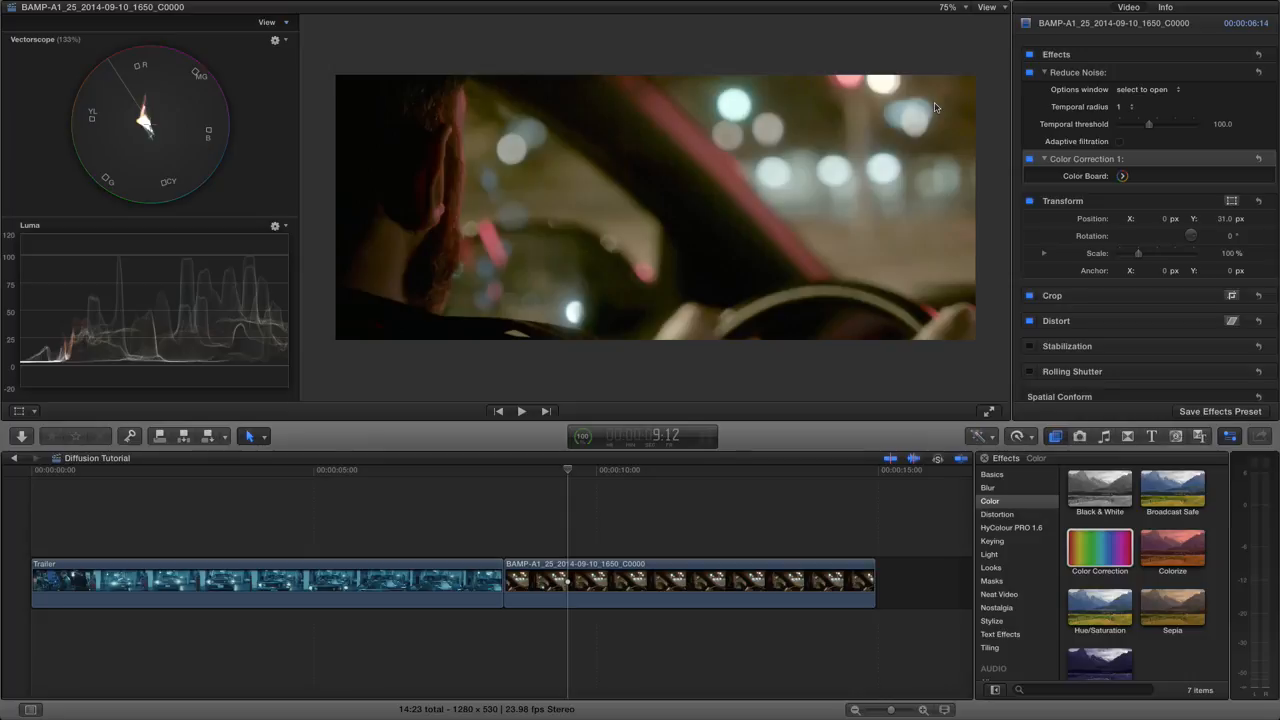
{"action": "mouse_move", "coordinate": [724, 400]}
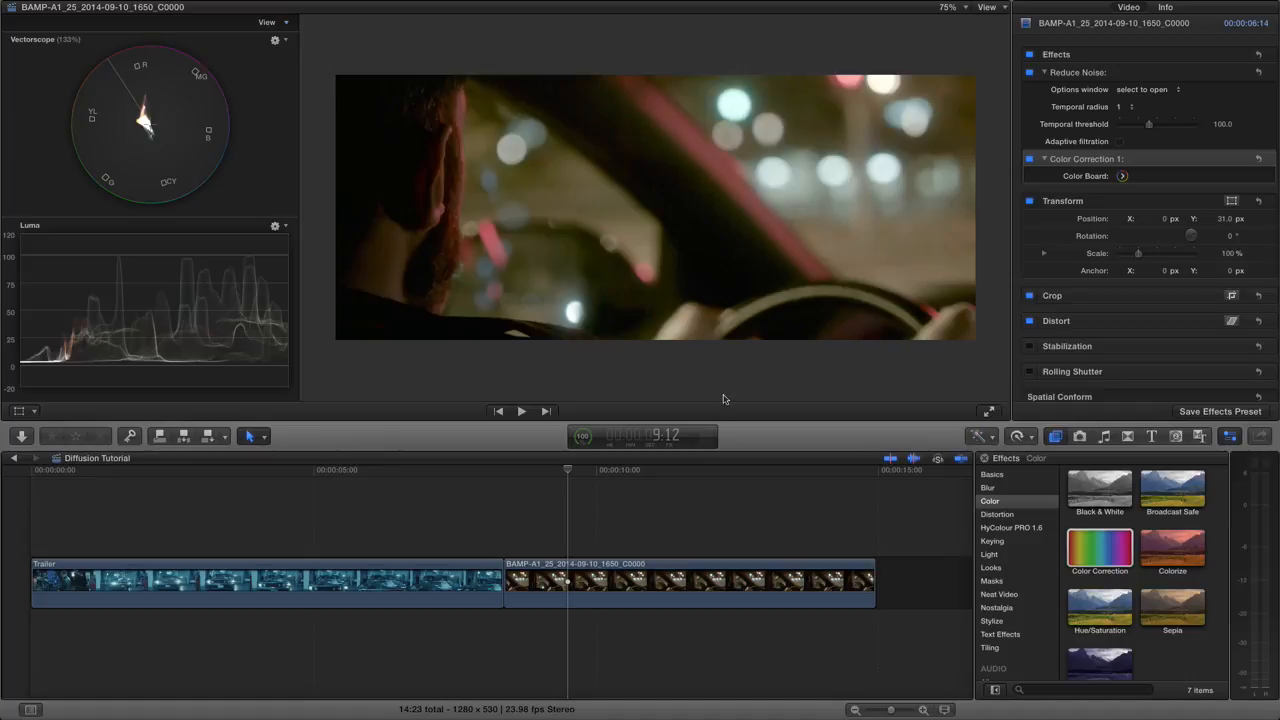
Step: Play the driving shot back twice to review where the highlights sit
{"action": "left_click", "coordinate": [620, 496]}
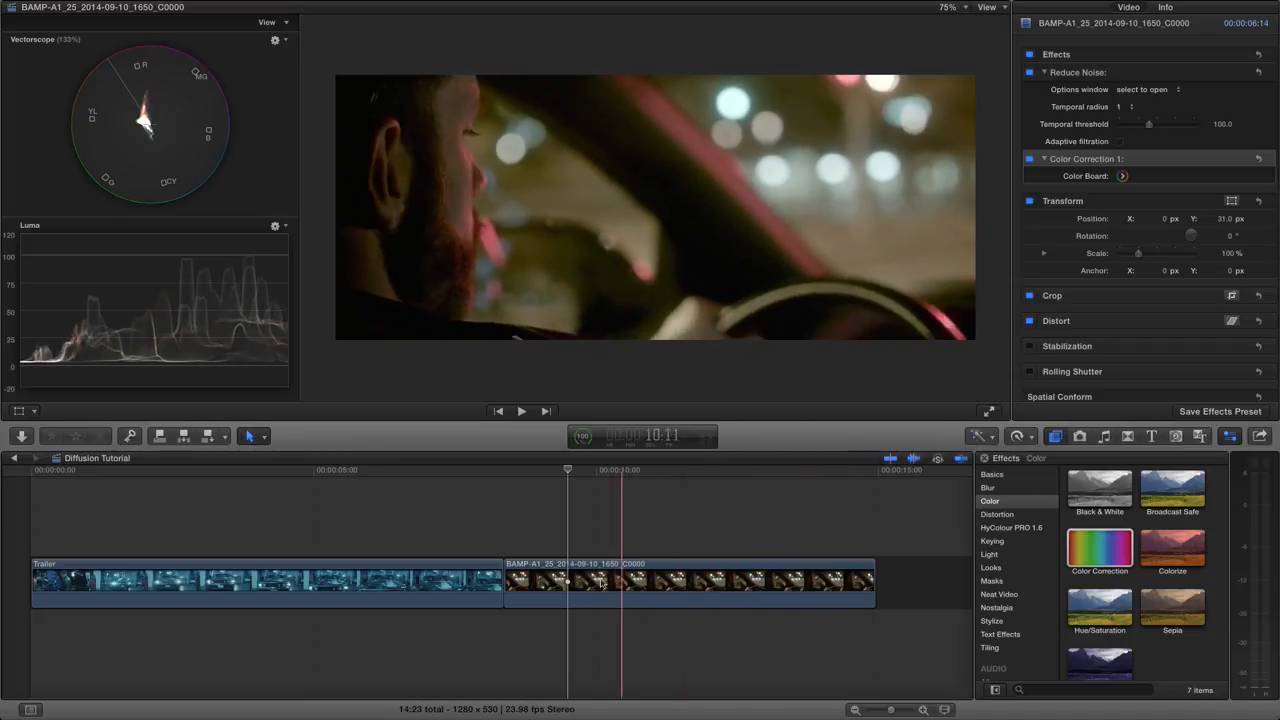
{"action": "left_click", "coordinate": [862, 580]}
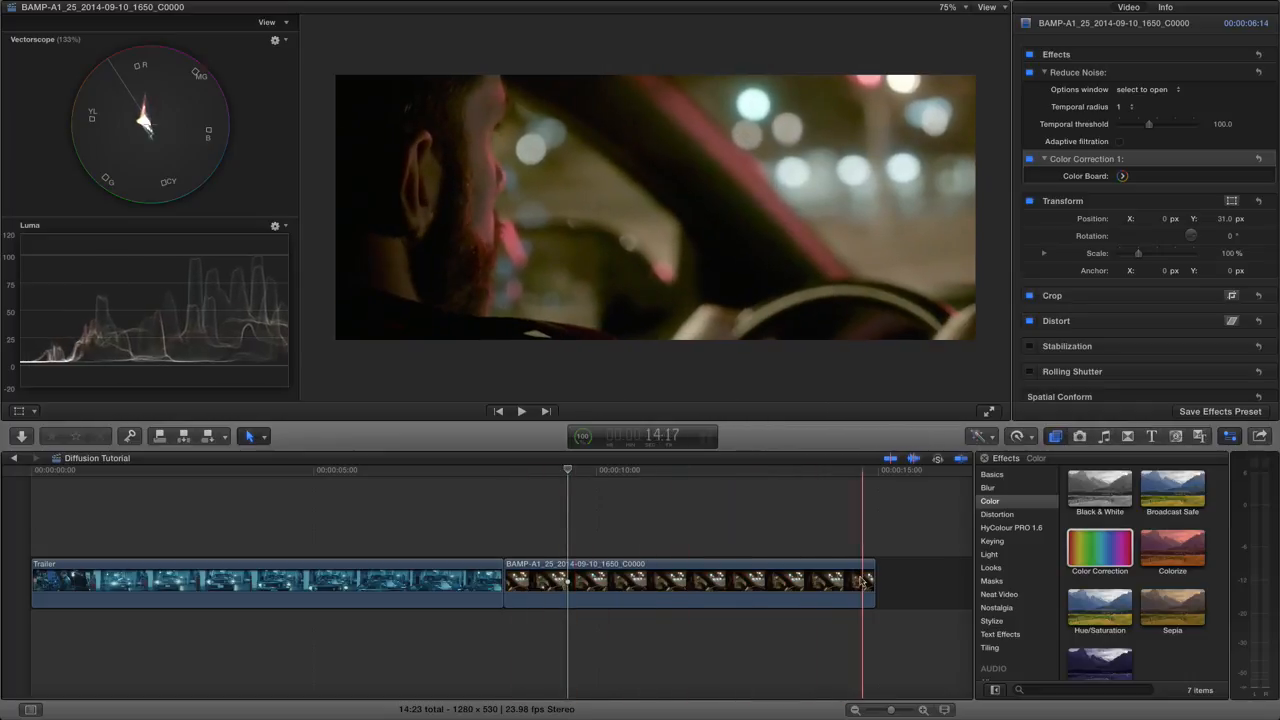
{"action": "left_click", "coordinate": [522, 584]}
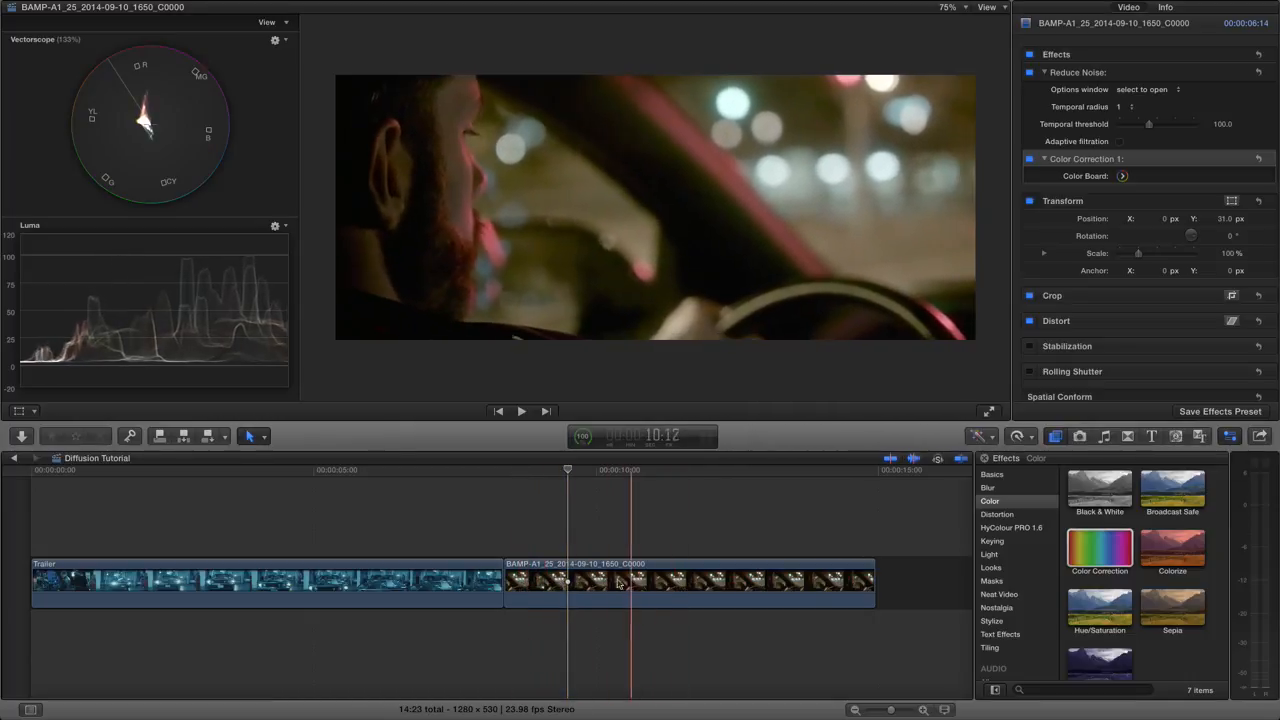
{"action": "left_click", "coordinate": [532, 580]}
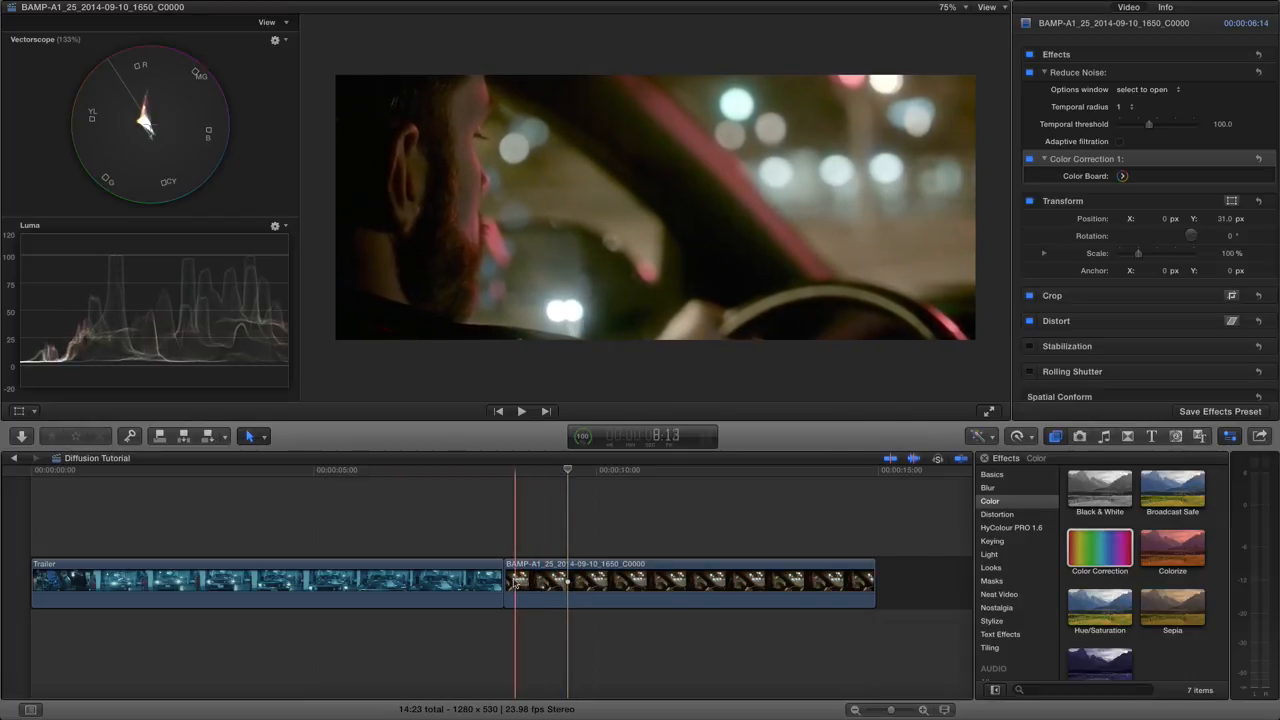
{"action": "left_click", "coordinate": [624, 530]}
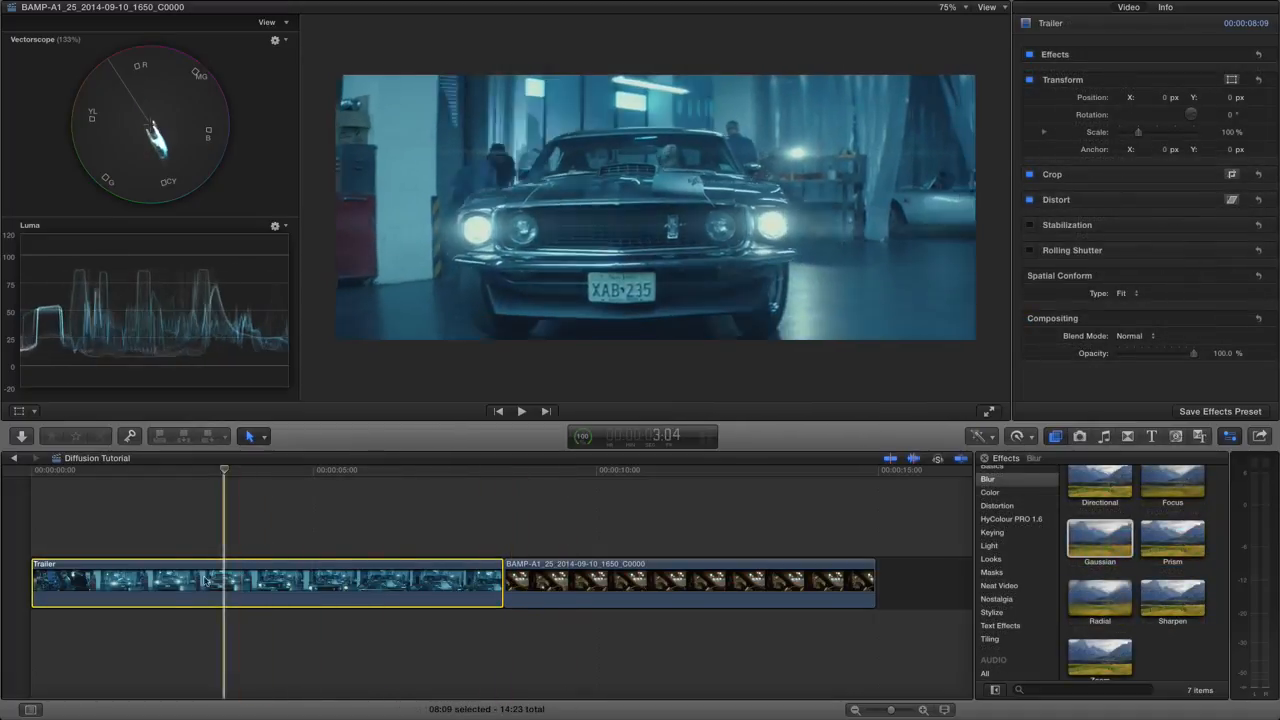
Step: Select the Trailer clip, park on a garage frame and browse the Keying effects
{"action": "left_click", "coordinate": [188, 582]}
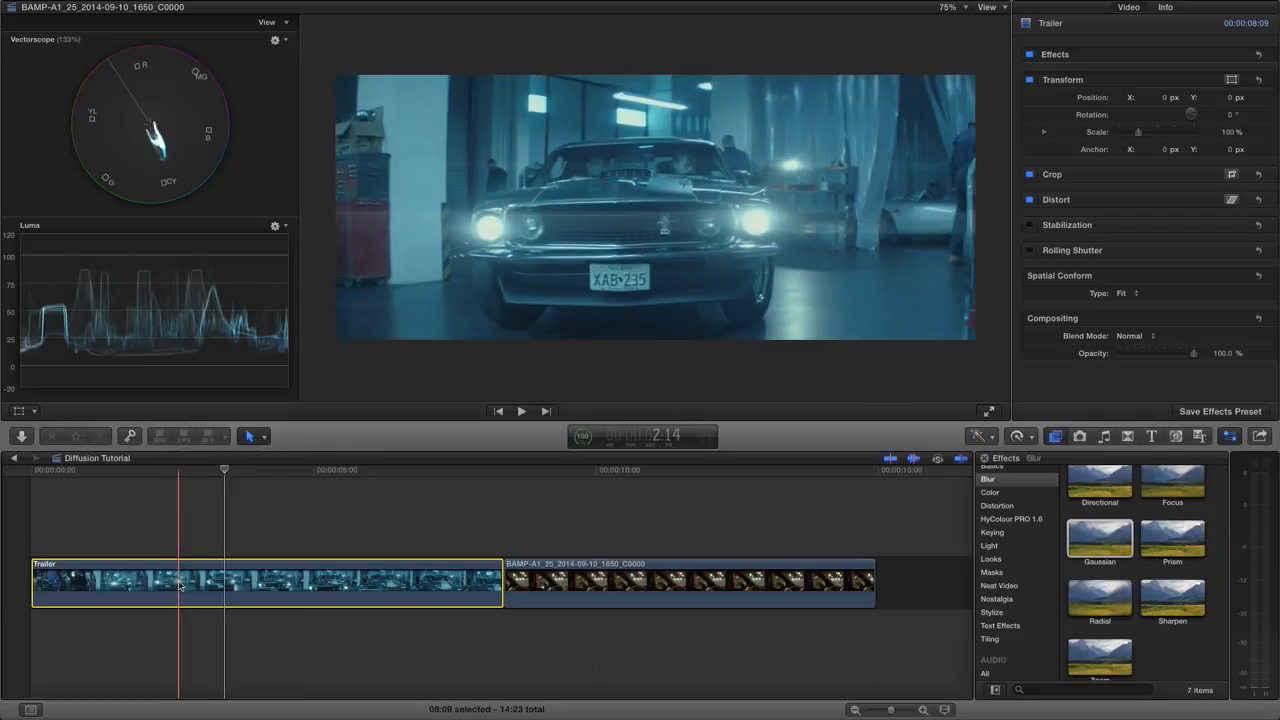
{"action": "left_click", "coordinate": [224, 584]}
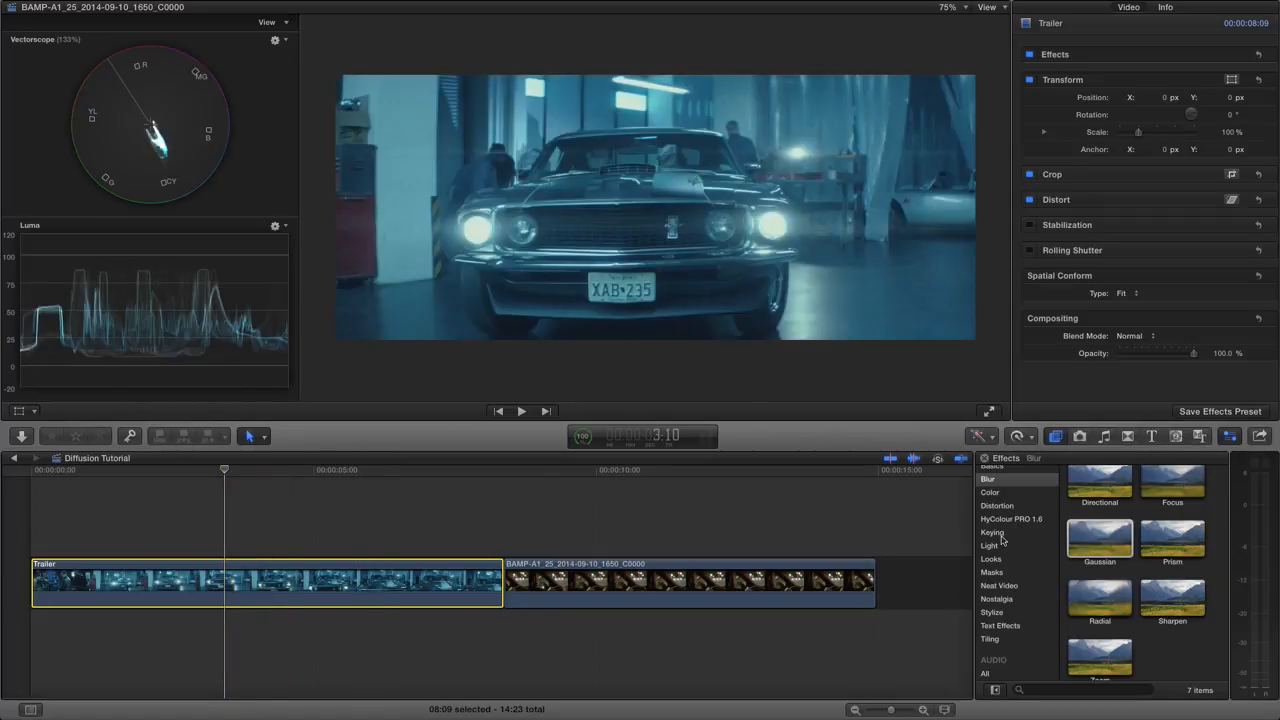
{"action": "left_click", "coordinate": [992, 532]}
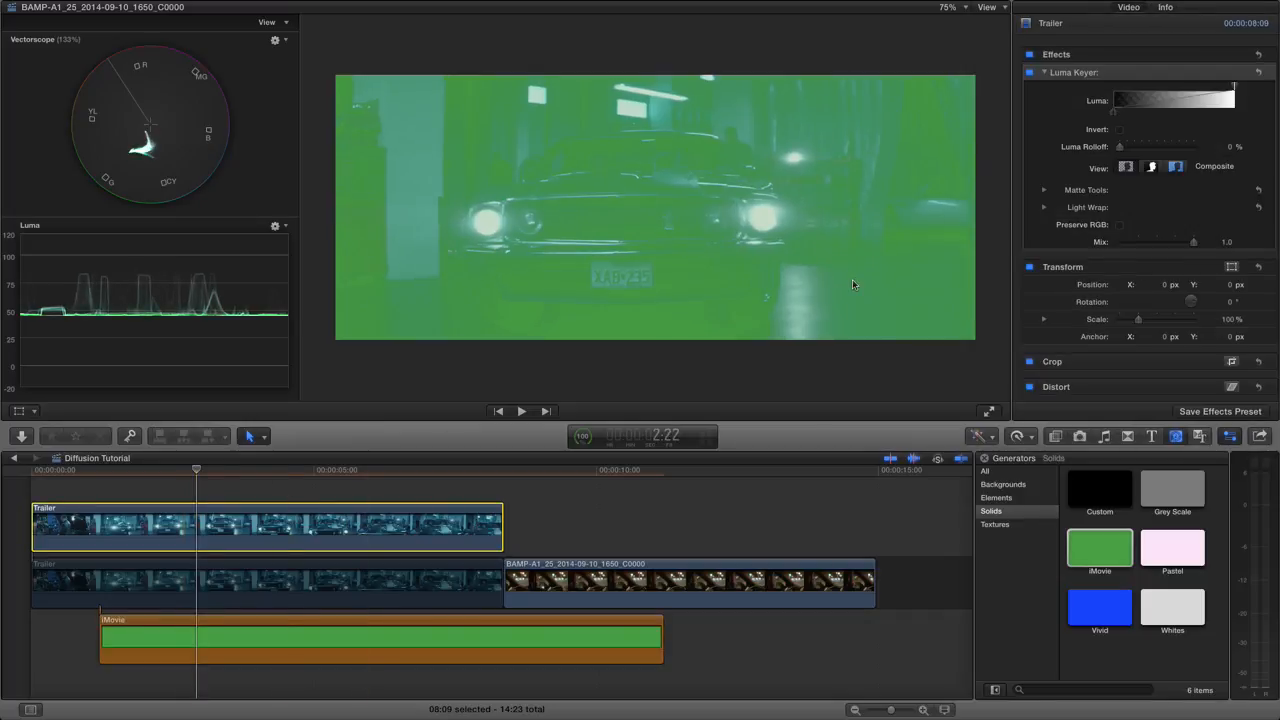
{"action": "mouse_move", "coordinate": [1128, 136]}
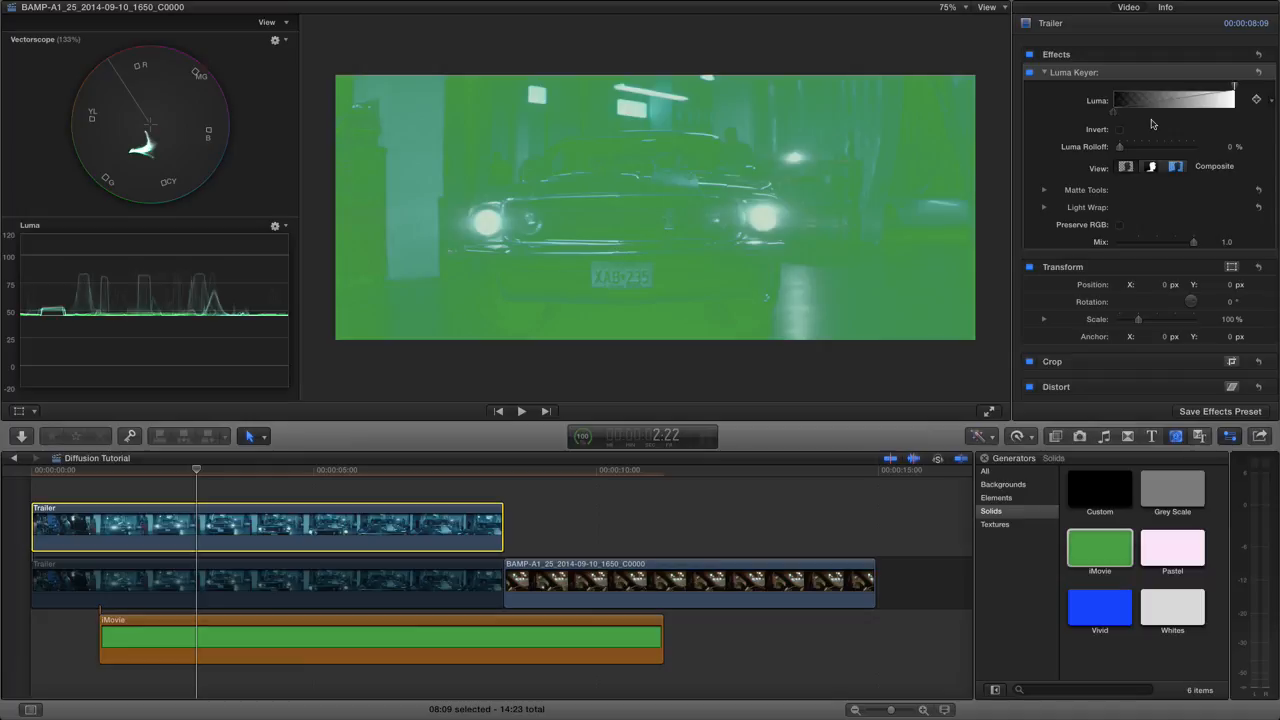
{"action": "mouse_move", "coordinate": [1116, 118]}
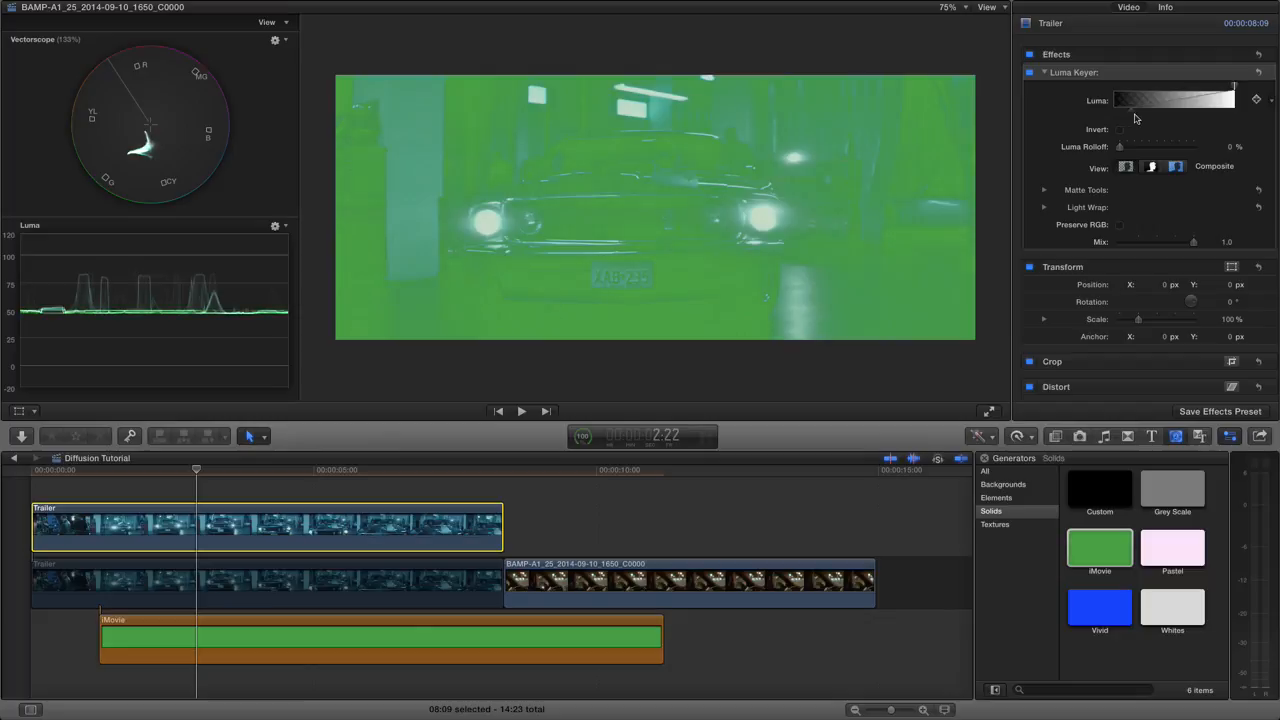
Step: Raise the Luma Keyer threshold so only the brightest highlights stay over the green
{"action": "left_click_drag", "start_coordinate": [1134, 114], "coordinate": [1164, 114]}
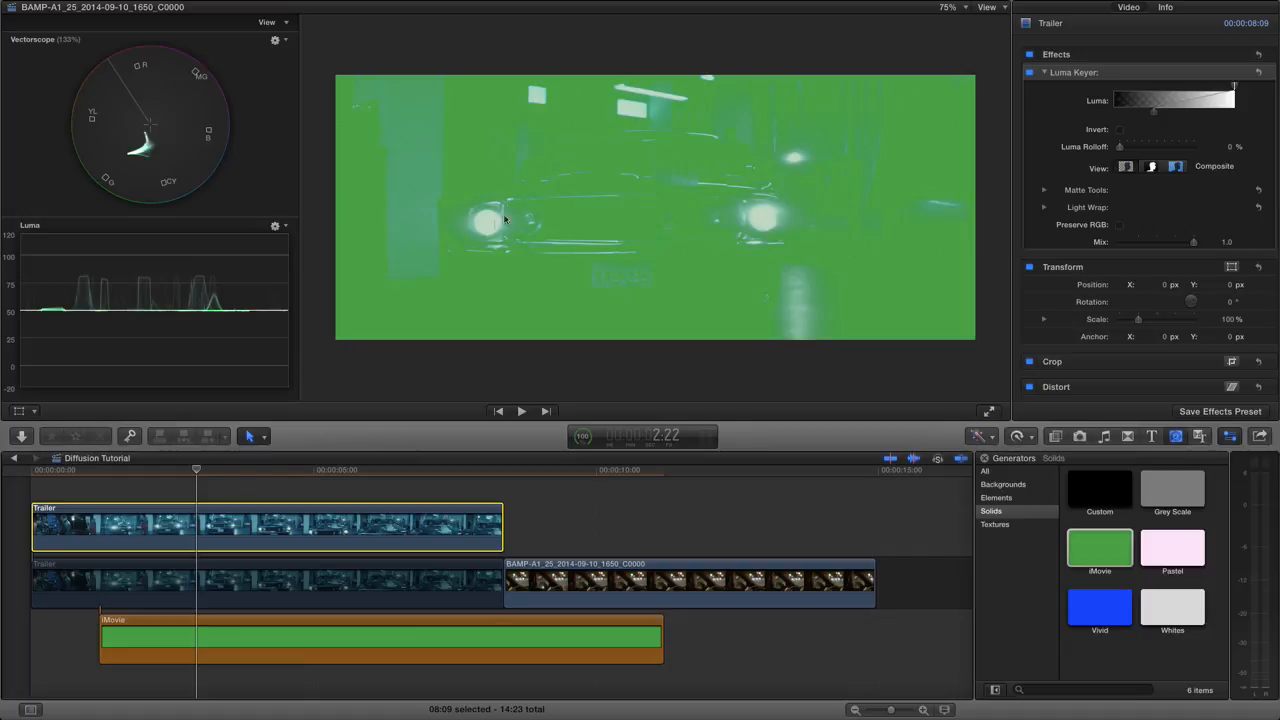
{"action": "mouse_move", "coordinate": [644, 250]}
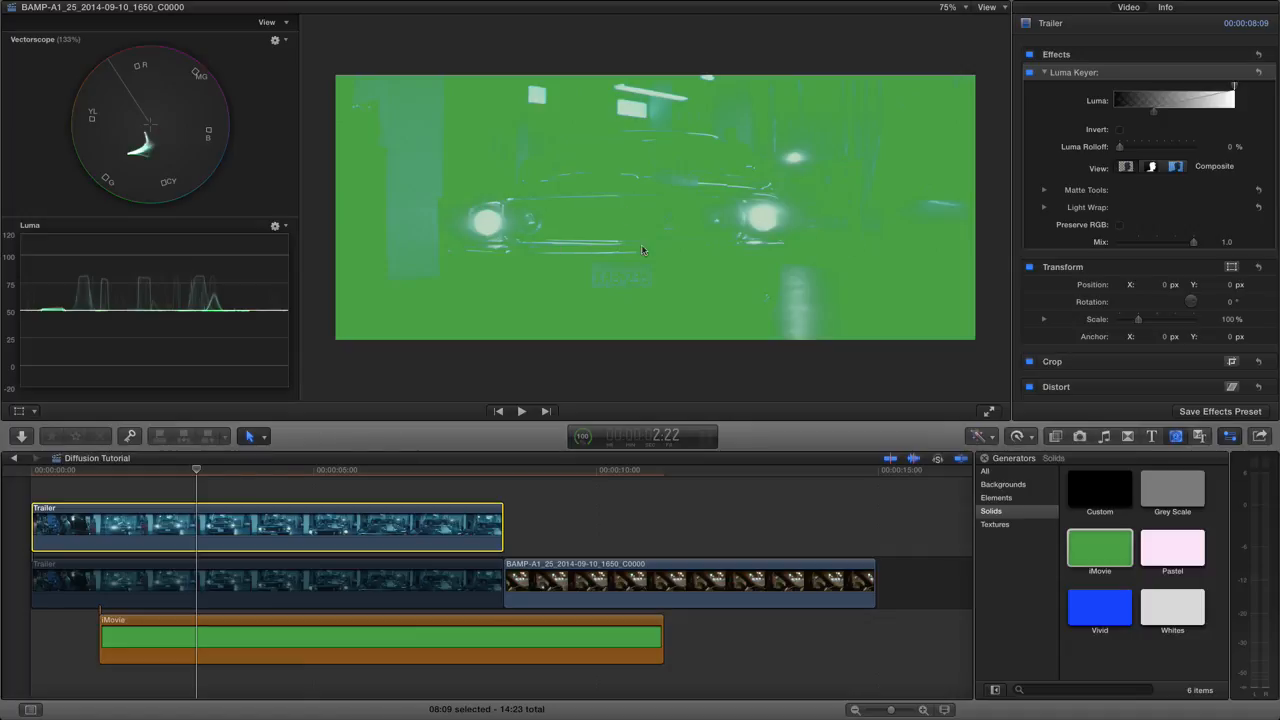
{"action": "mouse_move", "coordinate": [796, 324]}
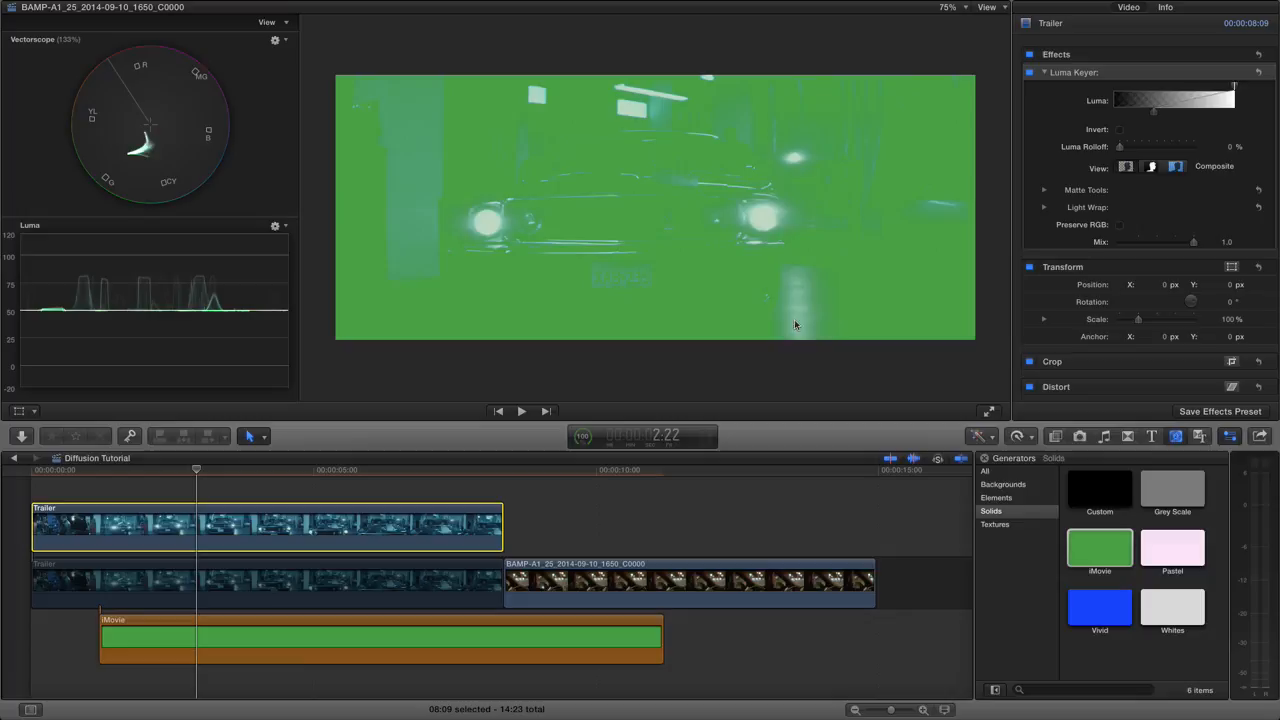
{"action": "mouse_move", "coordinate": [878, 108]}
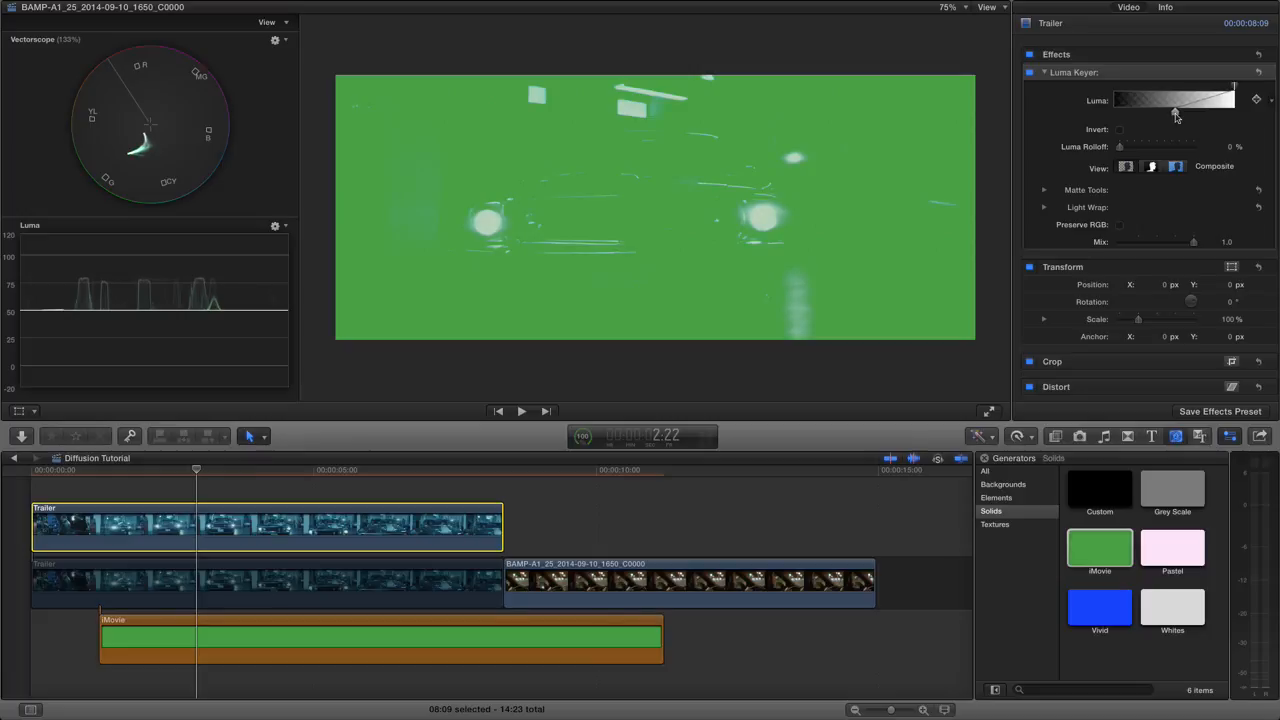
{"action": "left_click_drag", "start_coordinate": [1176, 112], "coordinate": [1180, 112]}
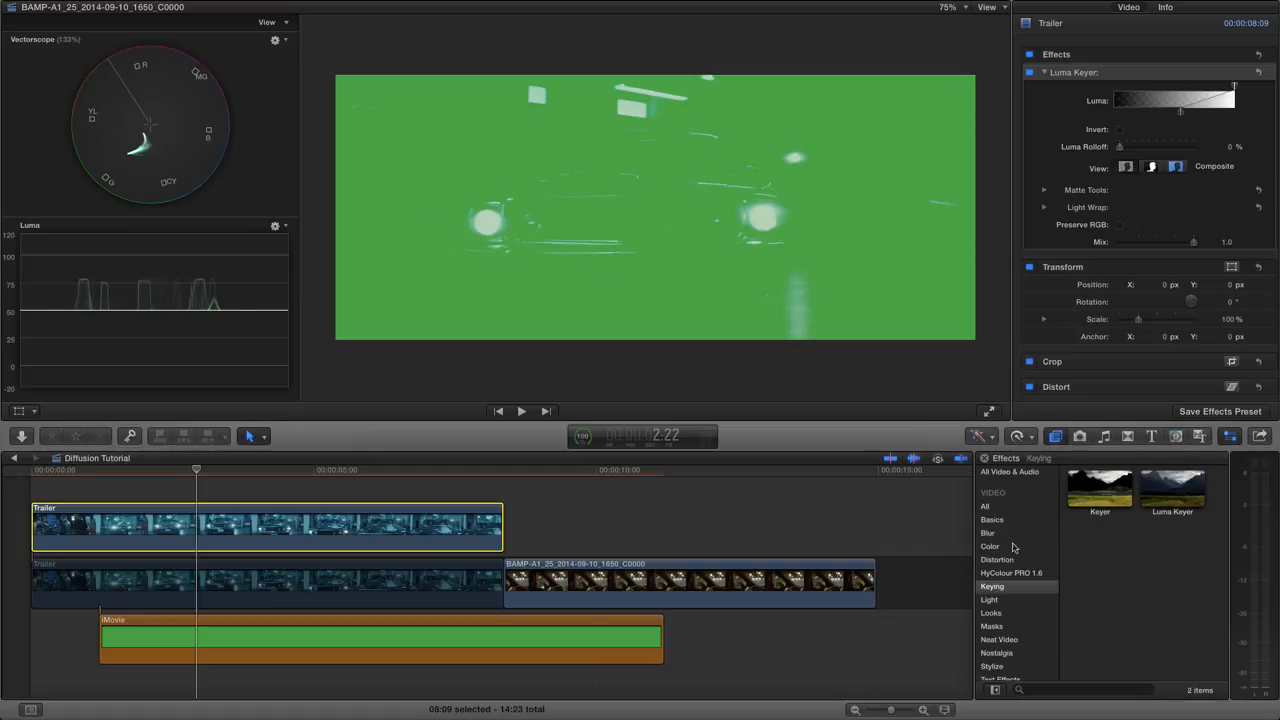
Step: Apply a Gaussian blur to the top clip and set a modest blur Amount
{"action": "left_click", "coordinate": [988, 532]}
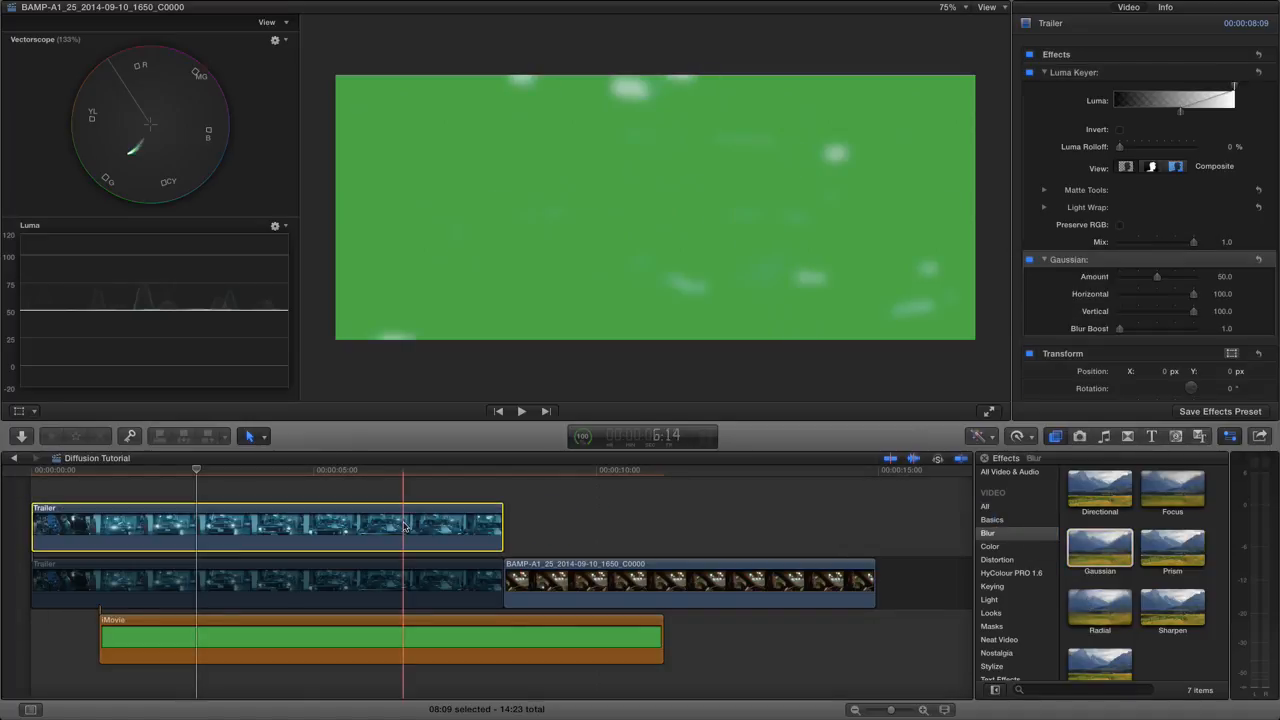
{"action": "left_click", "coordinate": [196, 528]}
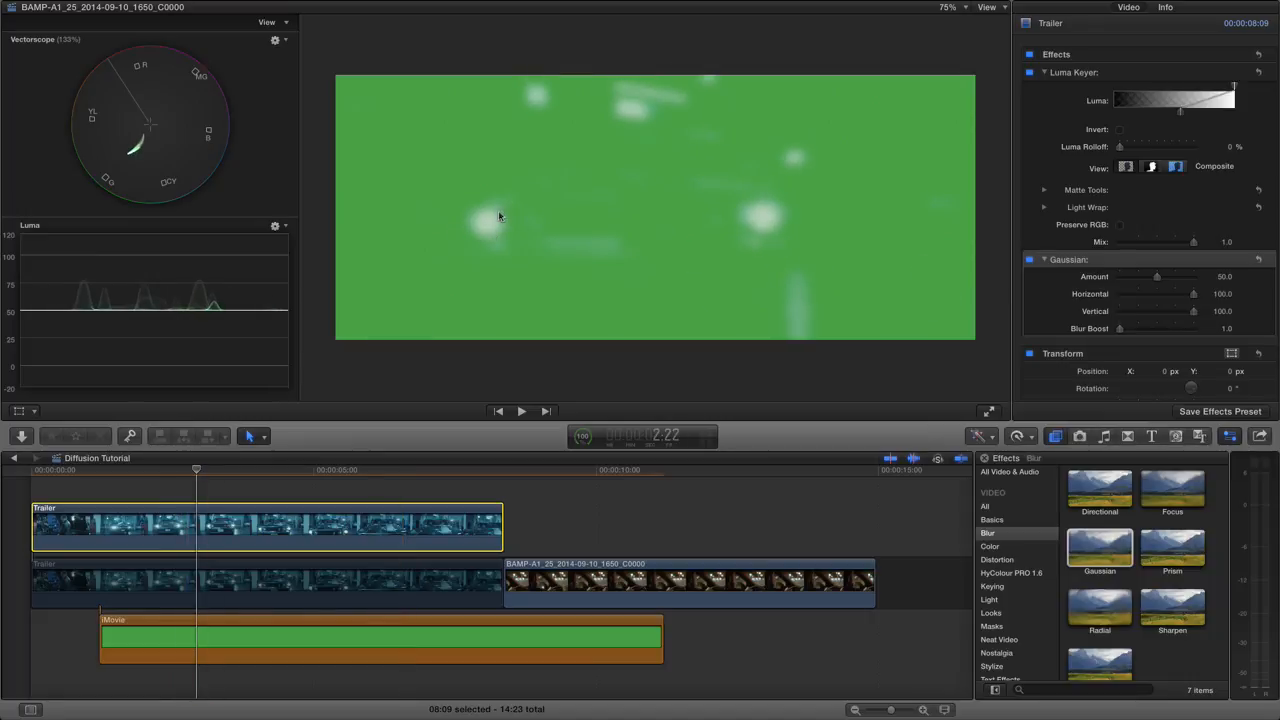
{"action": "mouse_move", "coordinate": [750, 220]}
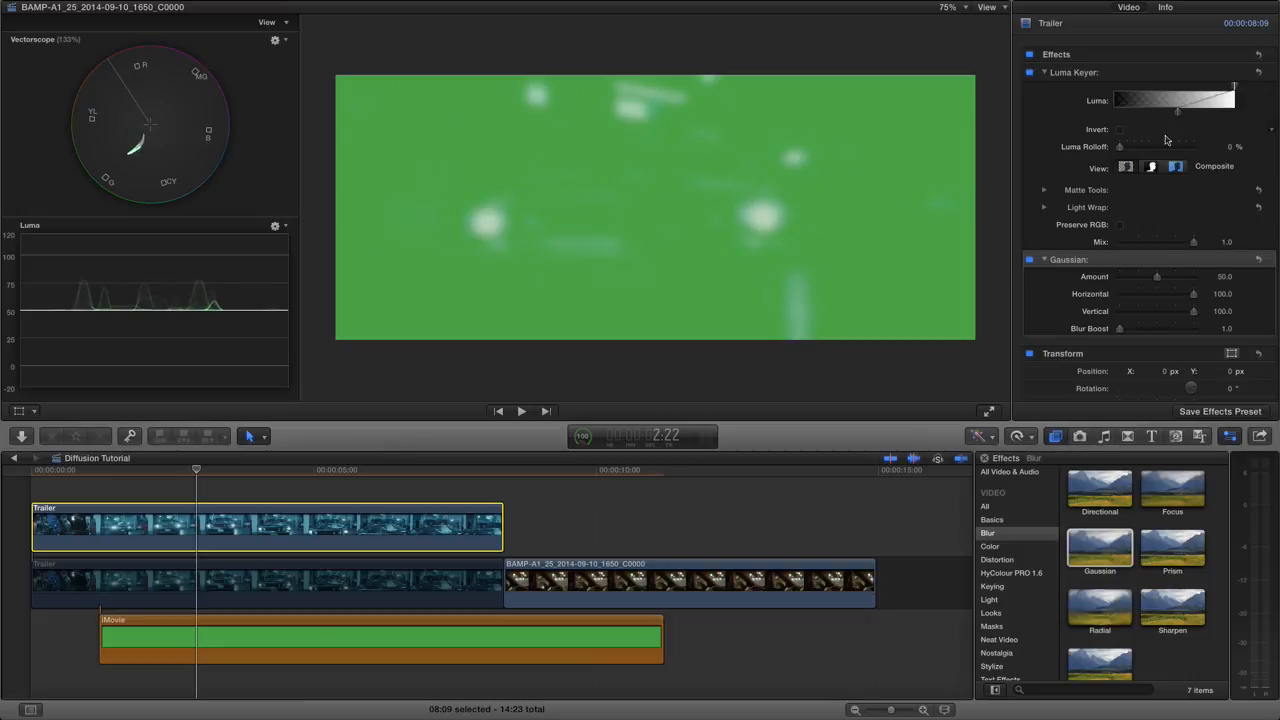
{"action": "left_click_drag", "start_coordinate": [1156, 276], "coordinate": [1152, 276]}
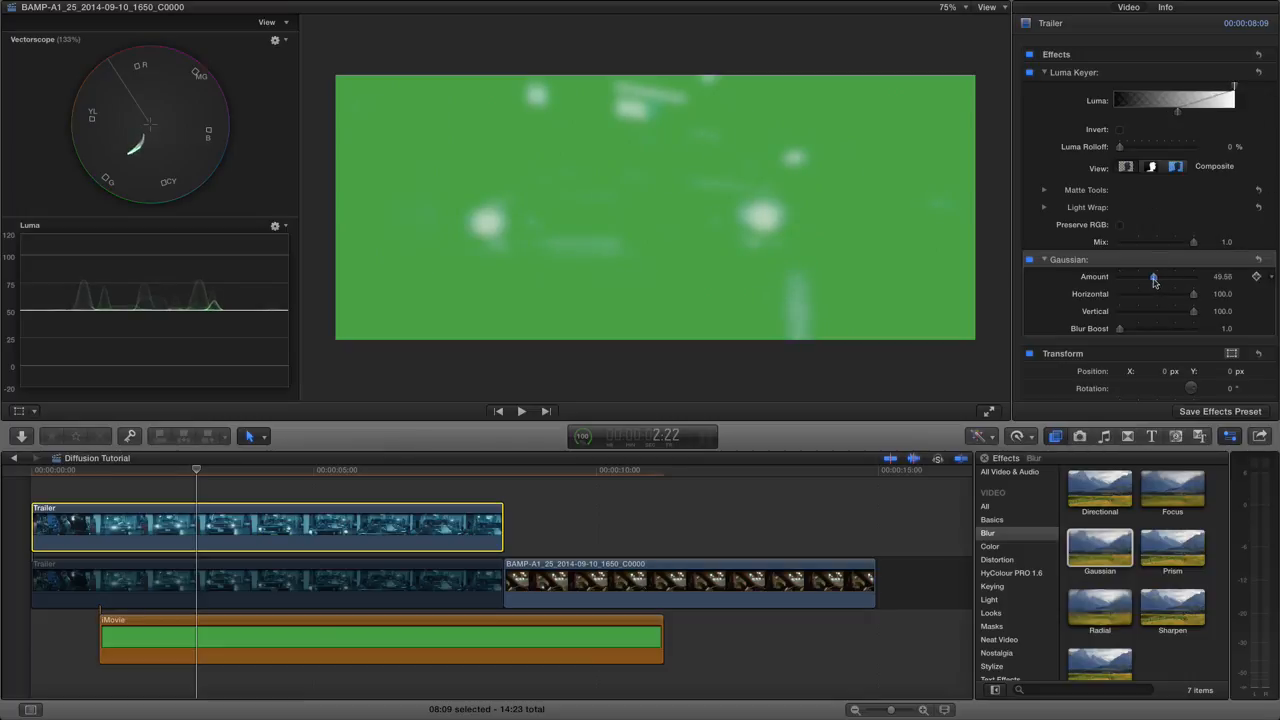
{"action": "left_click_drag", "start_coordinate": [1152, 276], "coordinate": [1138, 276]}
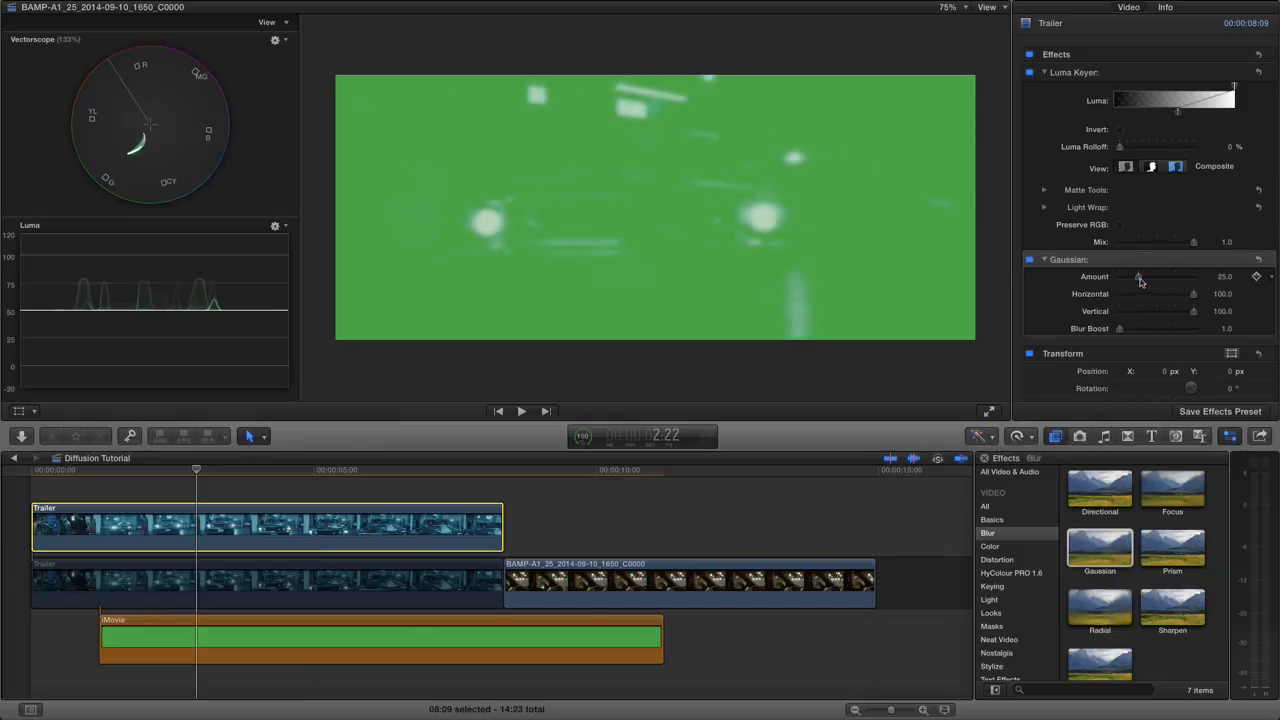
Step: Add a Color Correction effect after the Gaussian on the glow layer
{"action": "left_click", "coordinate": [990, 544]}
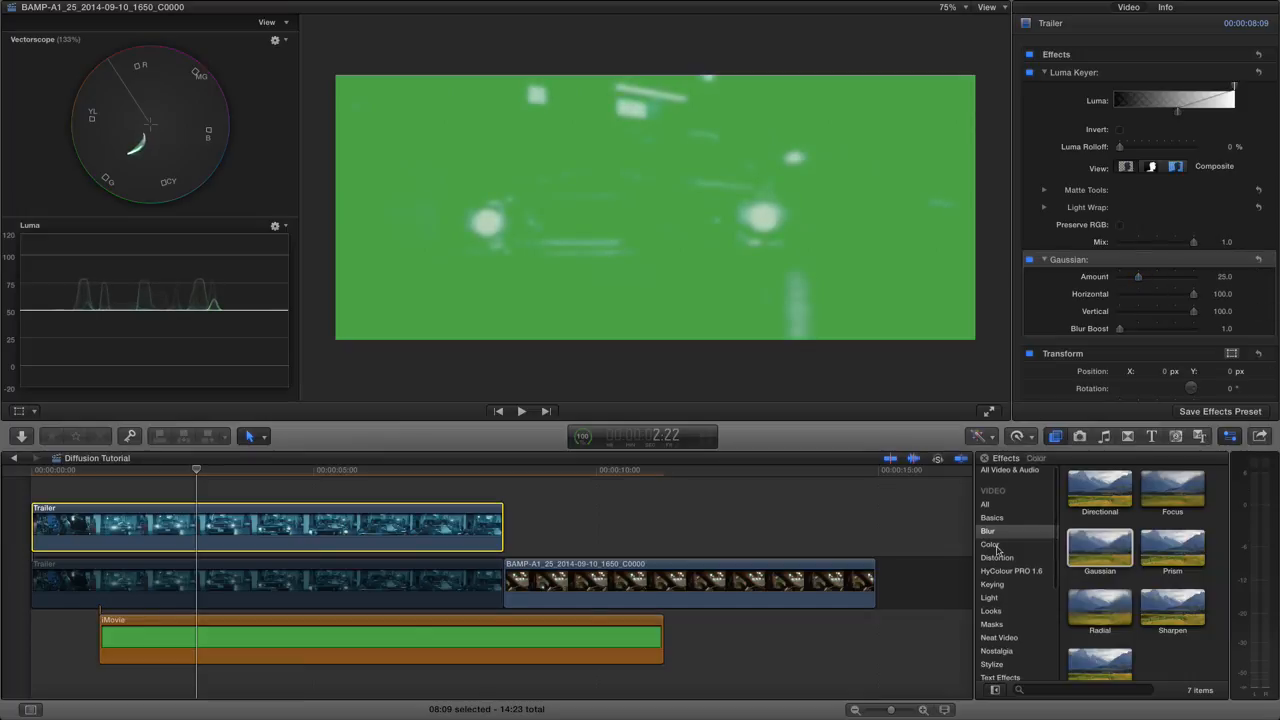
{"action": "left_click", "coordinate": [990, 544]}
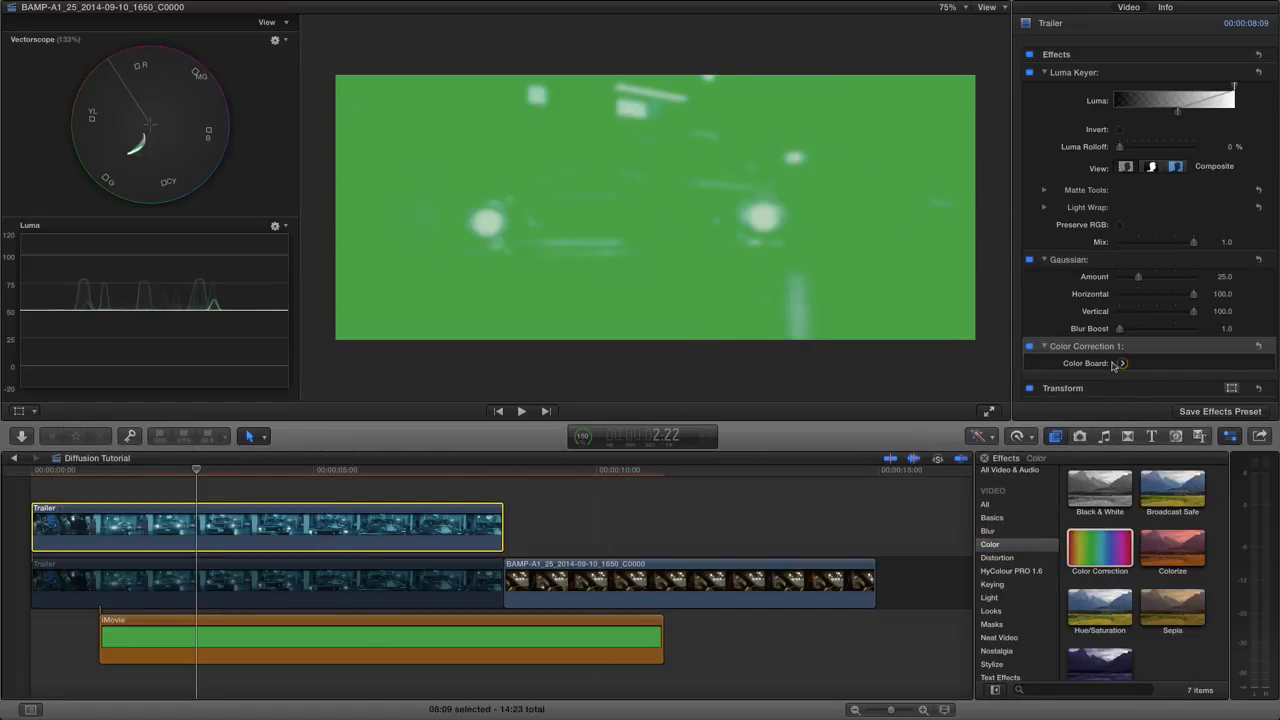
Step: In Color Correction 1's Color Board, push the Highlights exposure puck upward to brighten the glints
{"action": "left_click", "coordinate": [1120, 364]}
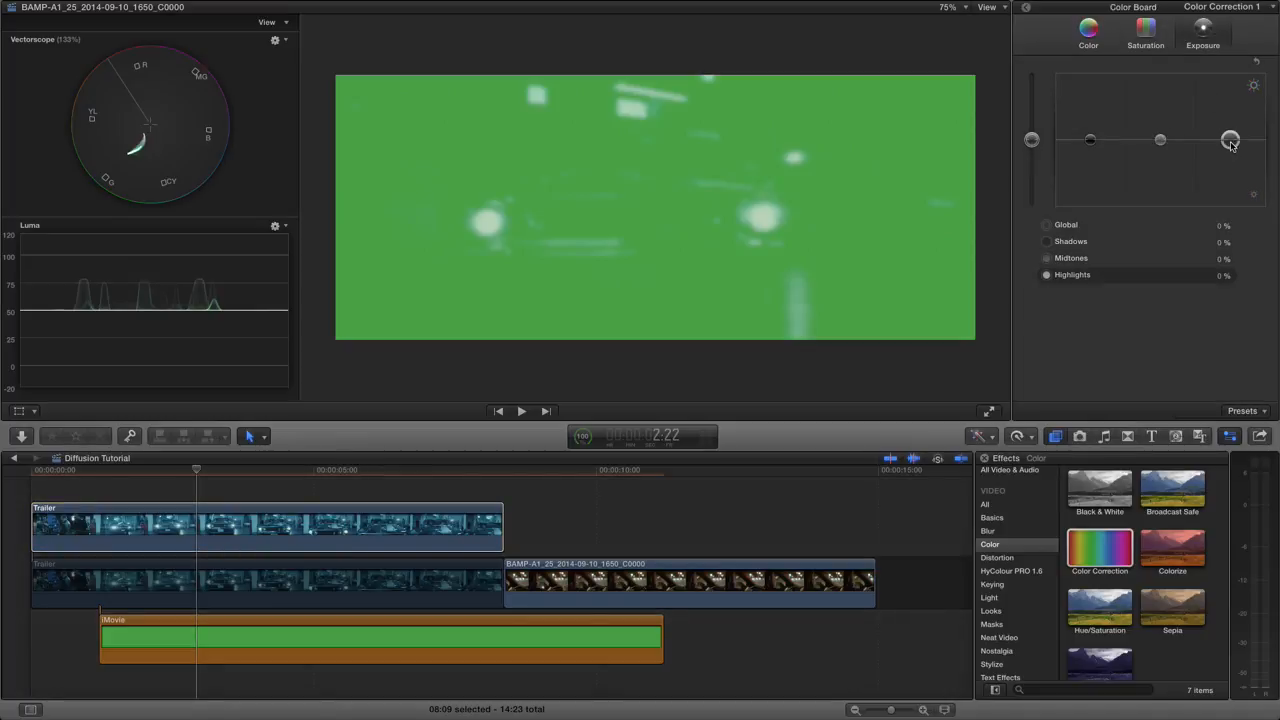
{"action": "left_click_drag", "start_coordinate": [1232, 140], "coordinate": [1232, 132]}
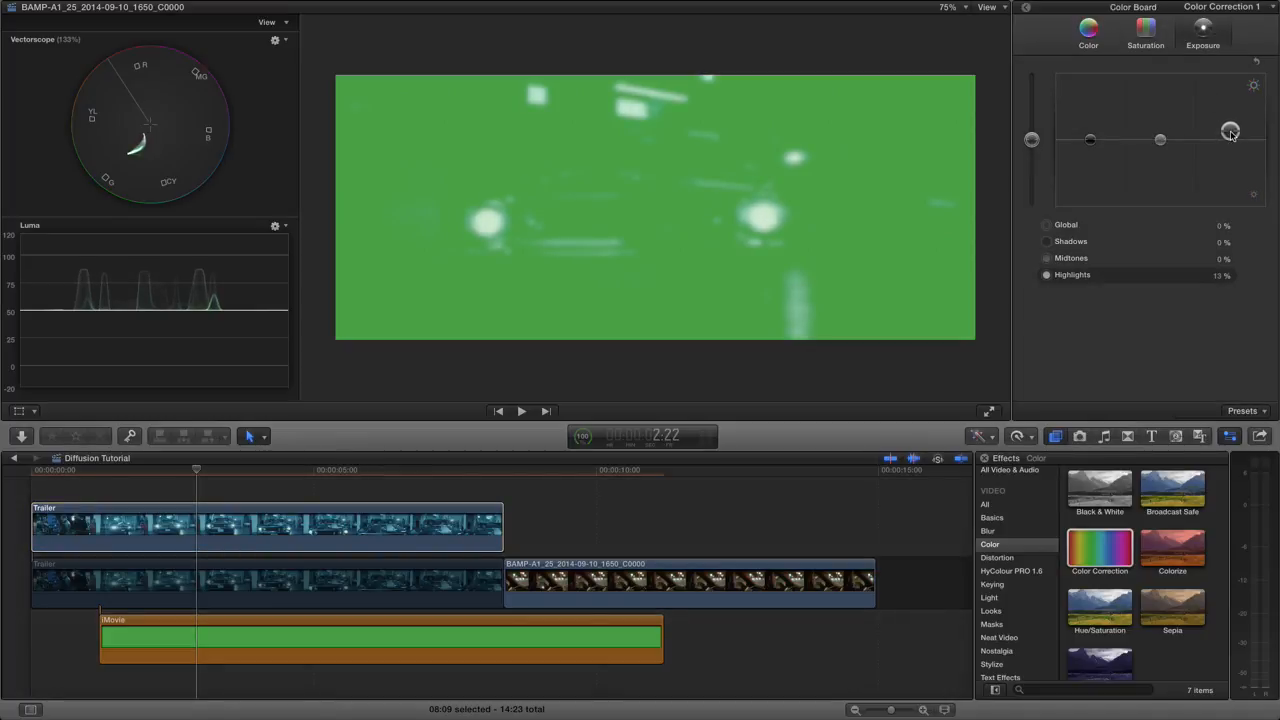
{"action": "left_click_drag", "start_coordinate": [1232, 132], "coordinate": [1232, 128]}
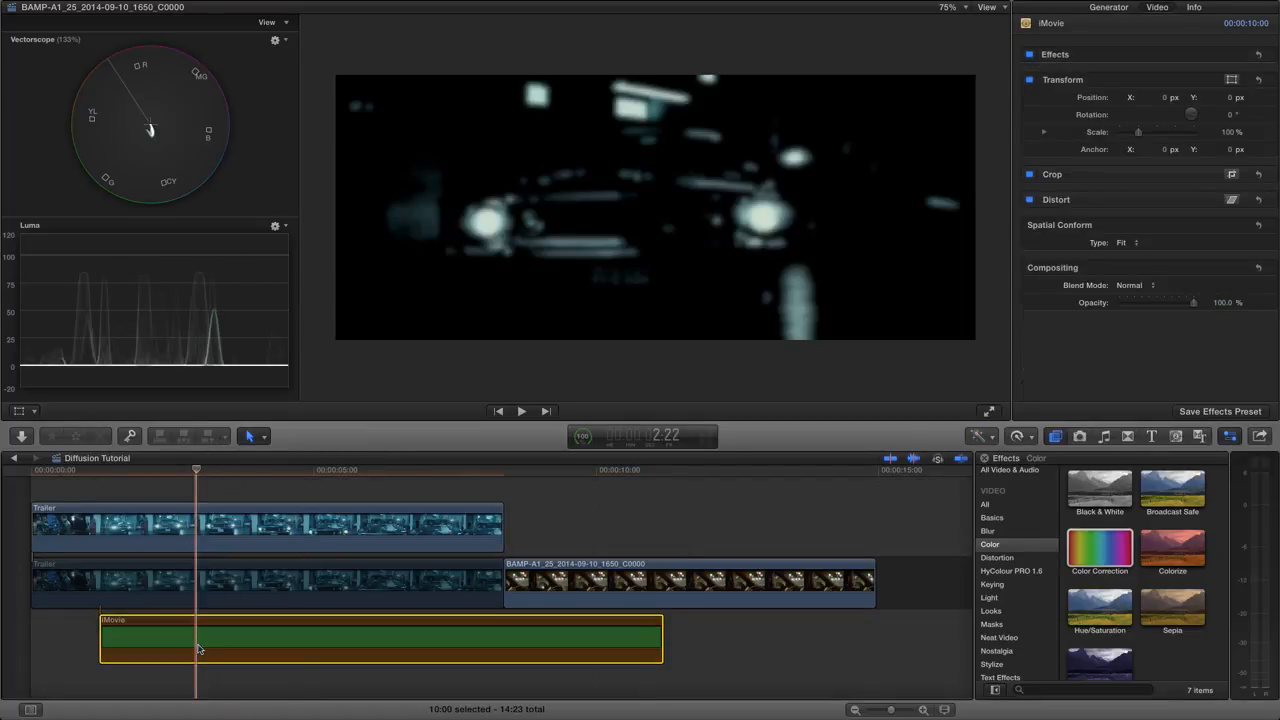
Step: Disable the green backdrop clip with V and select the base car clip to see the composite
{"action": "left_click", "coordinate": [266, 582]}
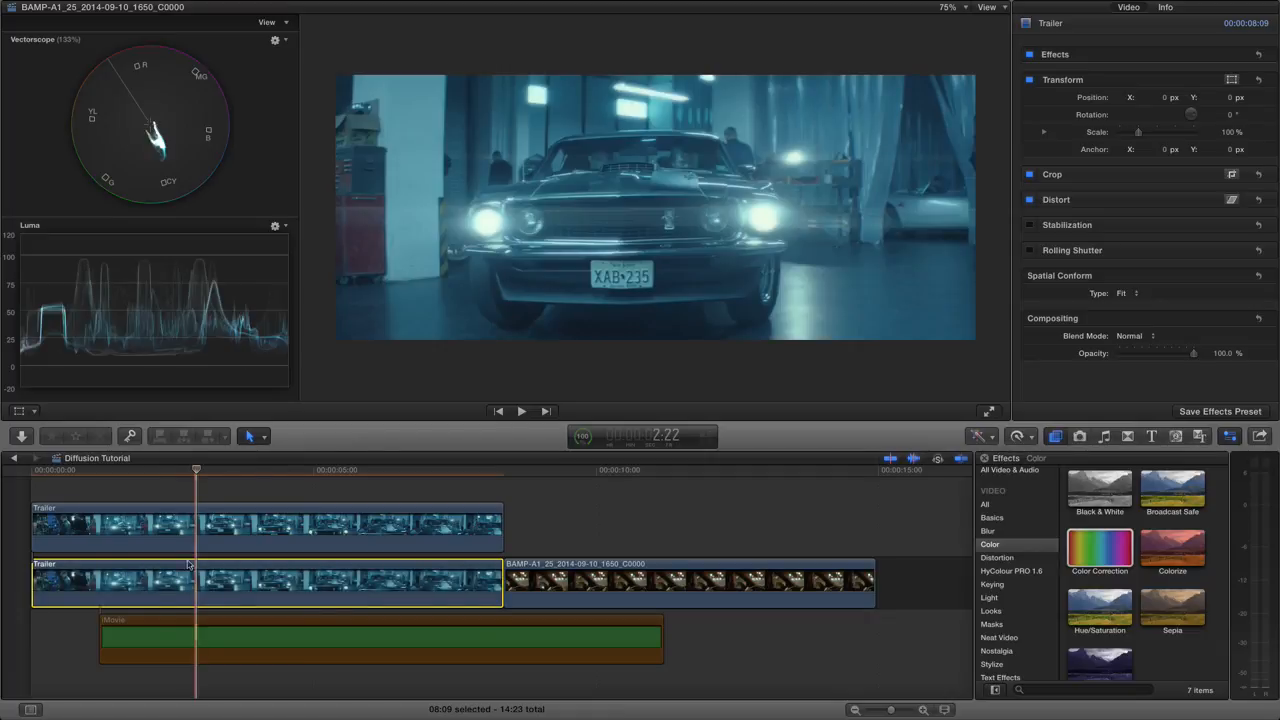
{"action": "left_click", "coordinate": [200, 524]}
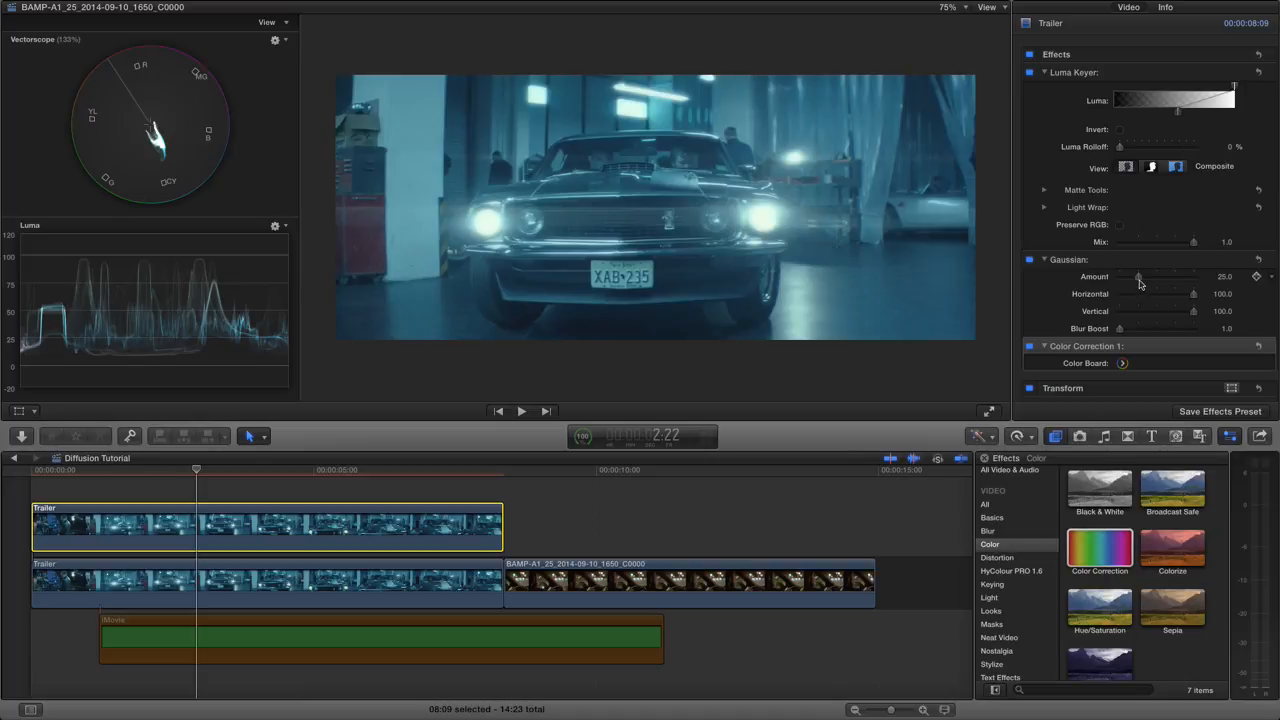
Step: Retune the Gaussian Amount slider back and forth, settling around 44
{"action": "left_click_drag", "start_coordinate": [1138, 276], "coordinate": [1156, 276]}
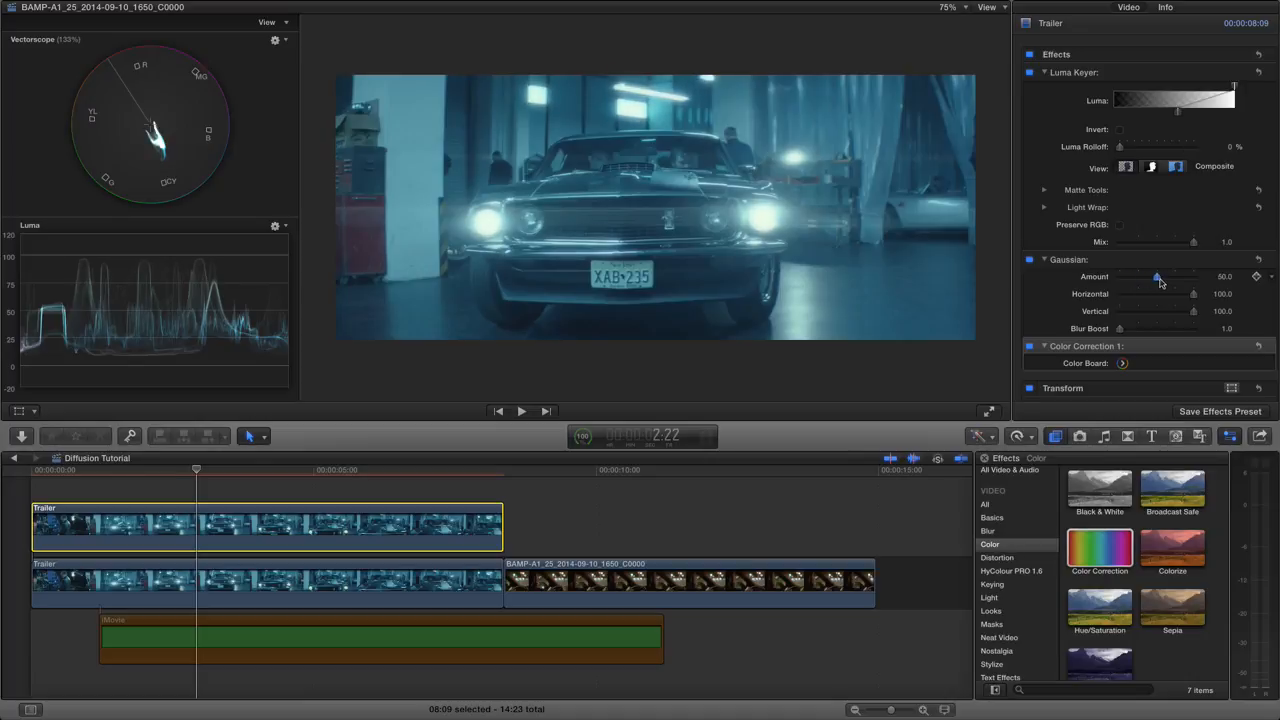
{"action": "left_click_drag", "start_coordinate": [1156, 276], "coordinate": [1160, 276]}
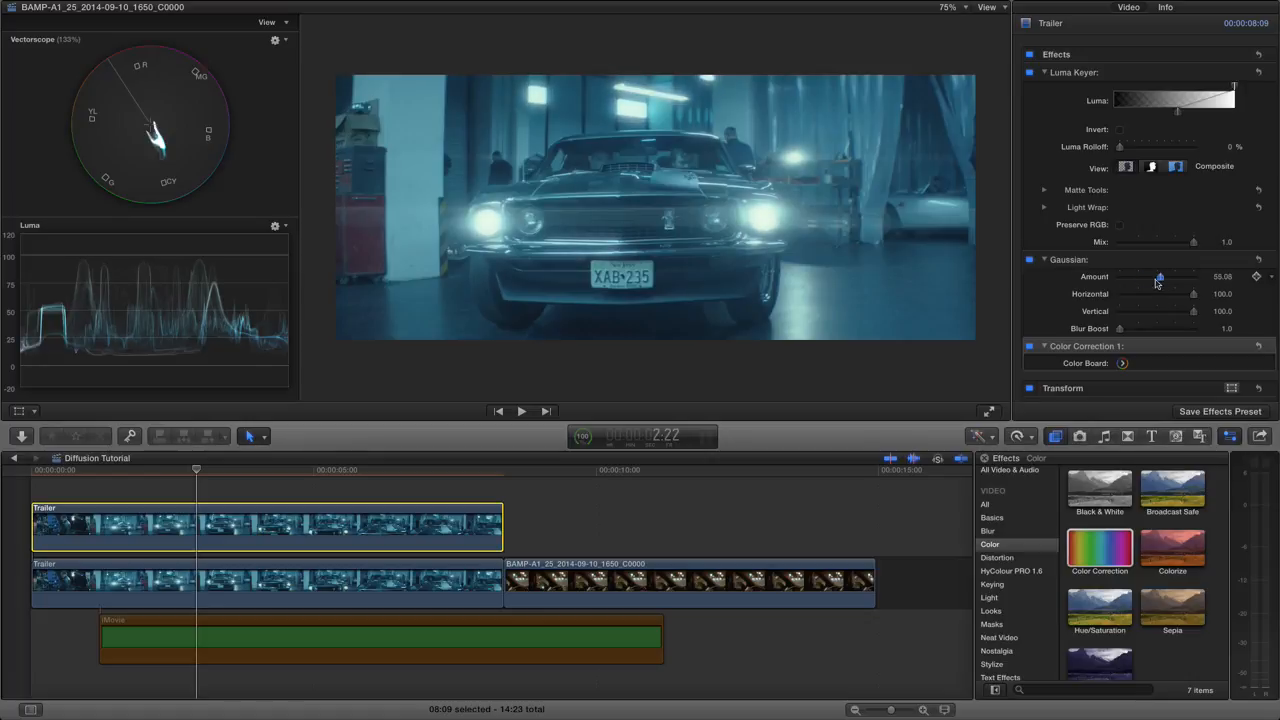
{"action": "left_click_drag", "start_coordinate": [1162, 276], "coordinate": [1144, 276]}
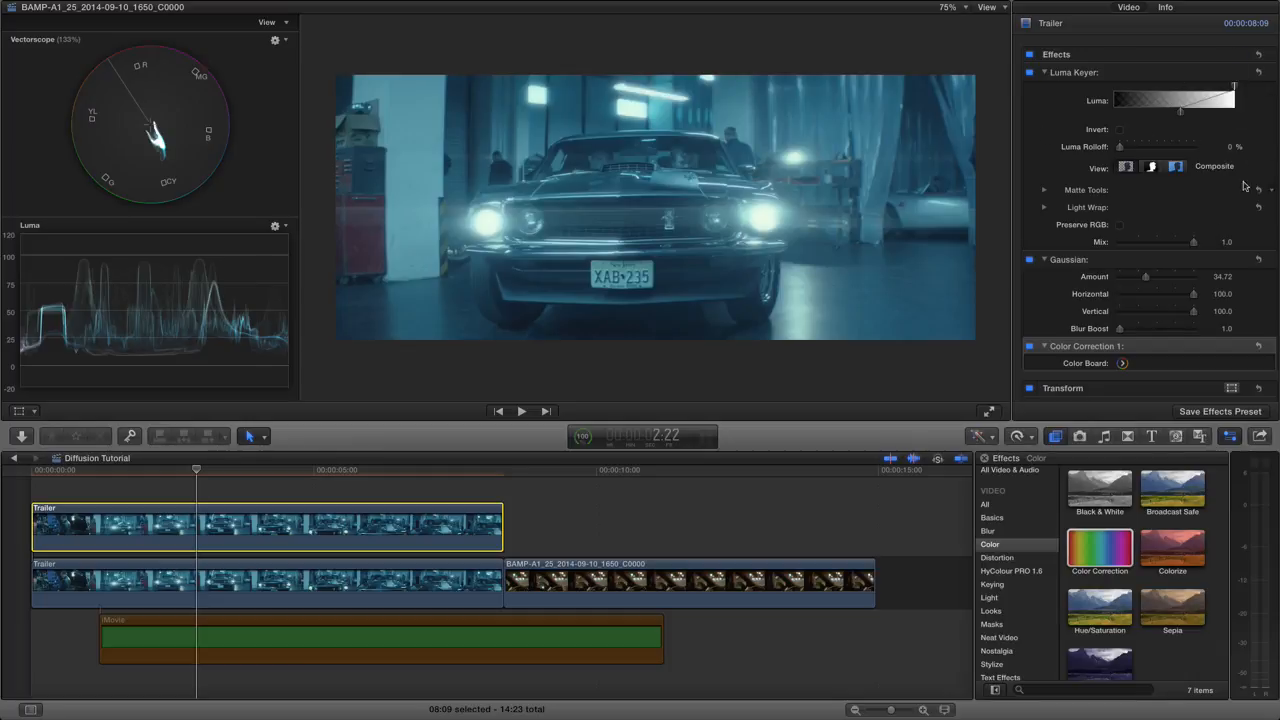
{"action": "mouse_move", "coordinate": [1156, 292]}
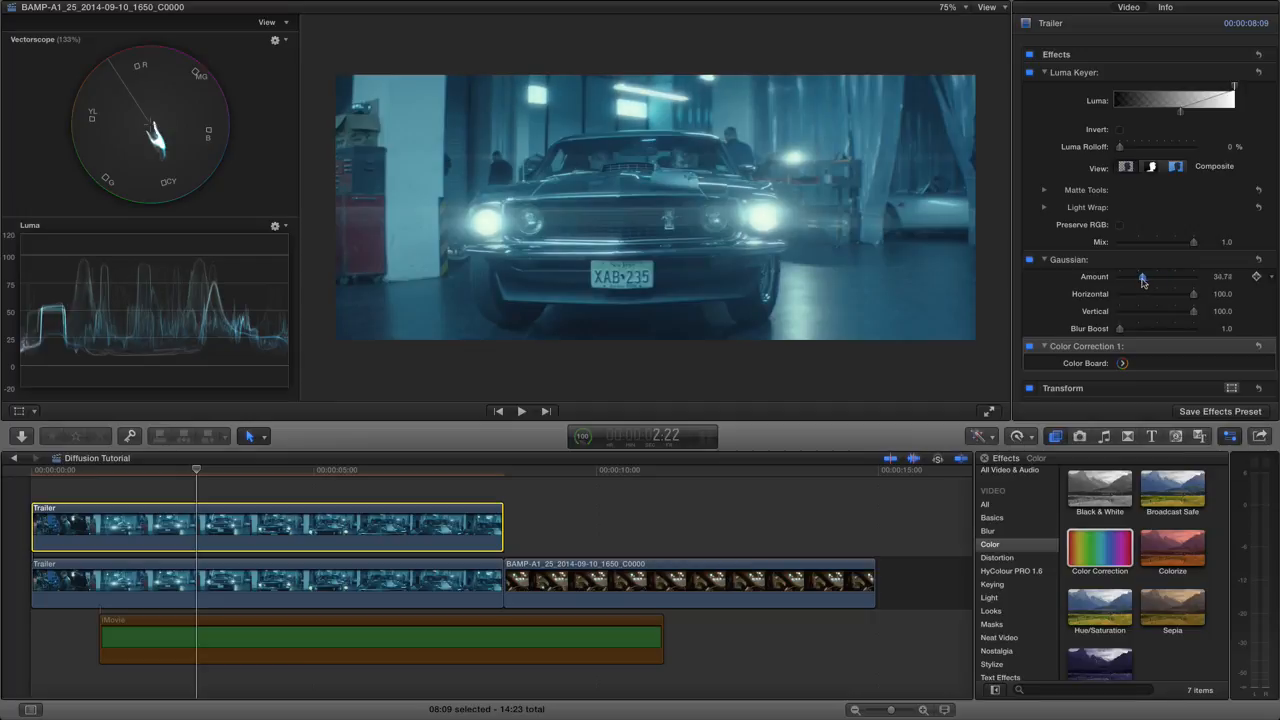
{"action": "left_click_drag", "start_coordinate": [1142, 276], "coordinate": [1148, 276]}
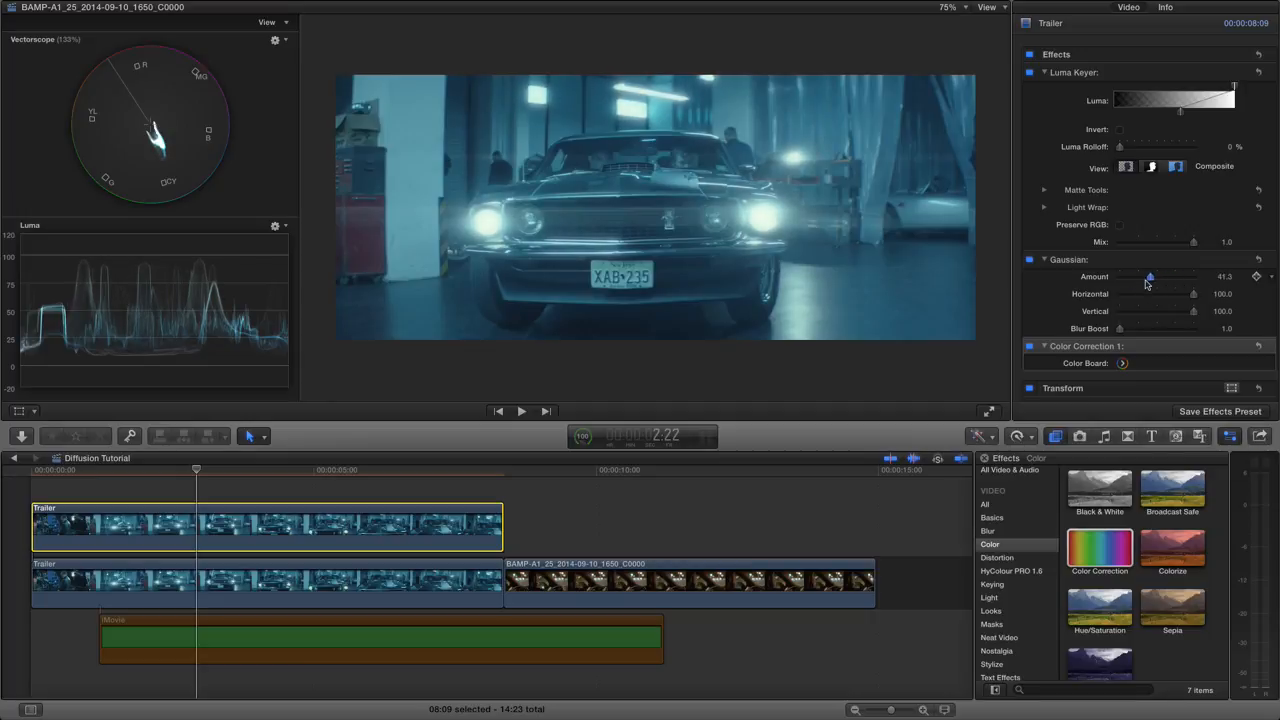
{"action": "left_click_drag", "start_coordinate": [1148, 276], "coordinate": [1152, 276]}
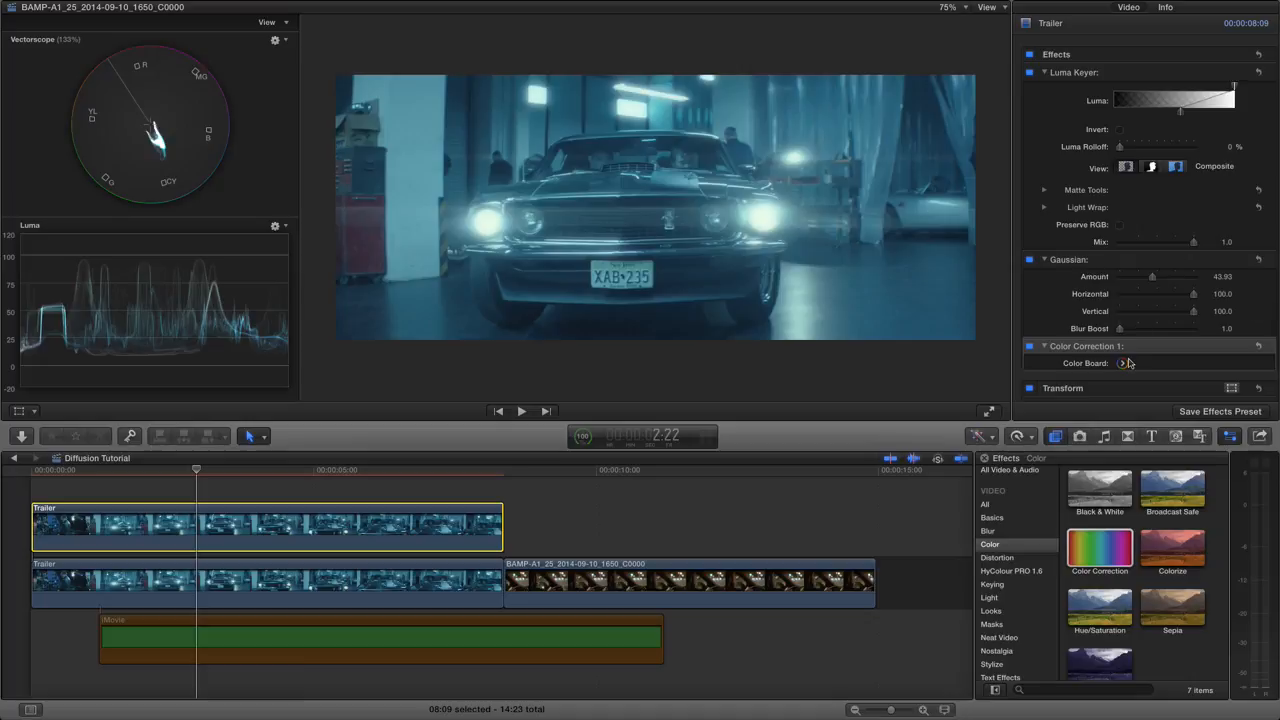
Step: In Color Correction 1, swing the Highlights exposure down and up, ending well above neutral
{"action": "left_click", "coordinate": [1122, 364]}
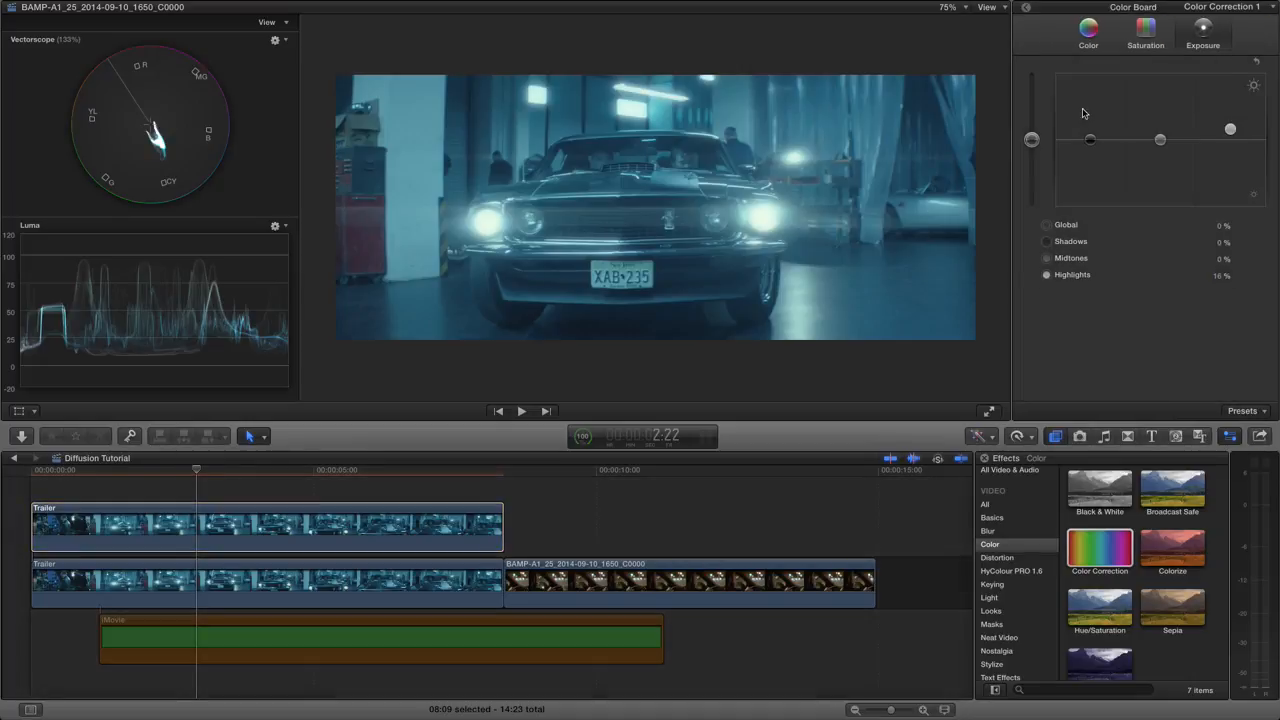
{"action": "mouse_move", "coordinate": [1132, 112]}
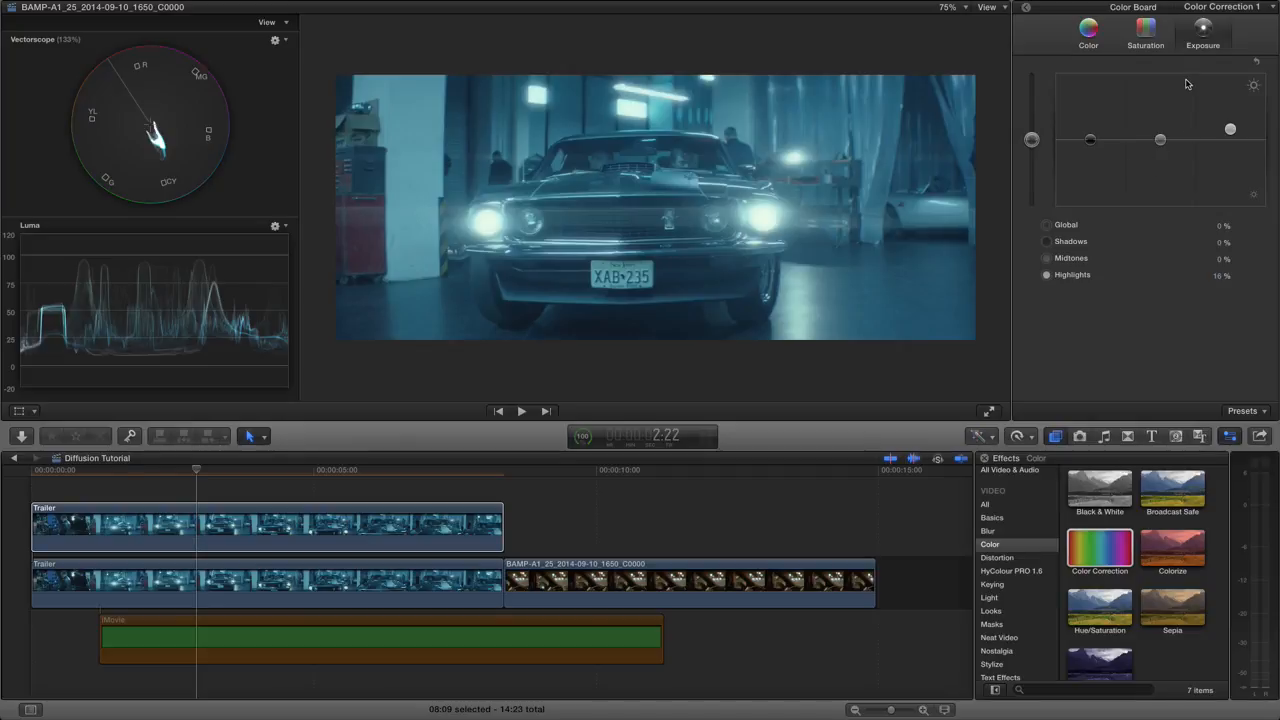
{"action": "mouse_move", "coordinate": [432, 176]}
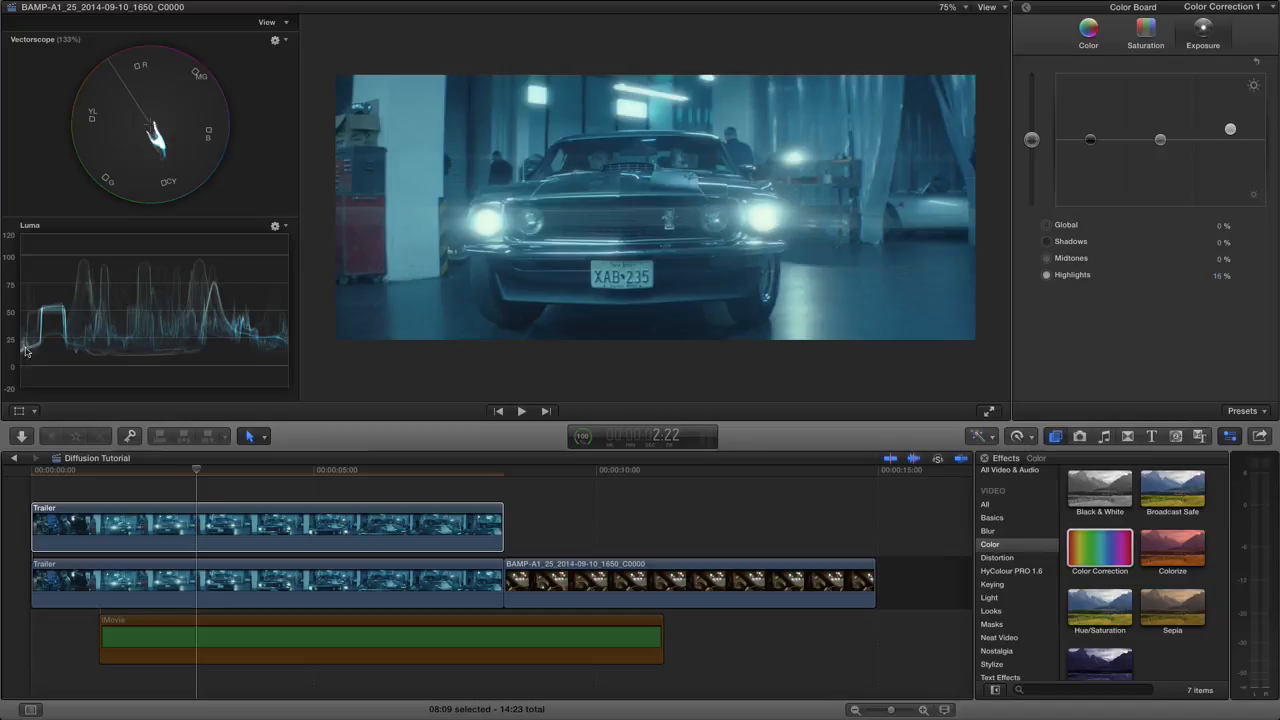
{"action": "mouse_move", "coordinate": [728, 198]}
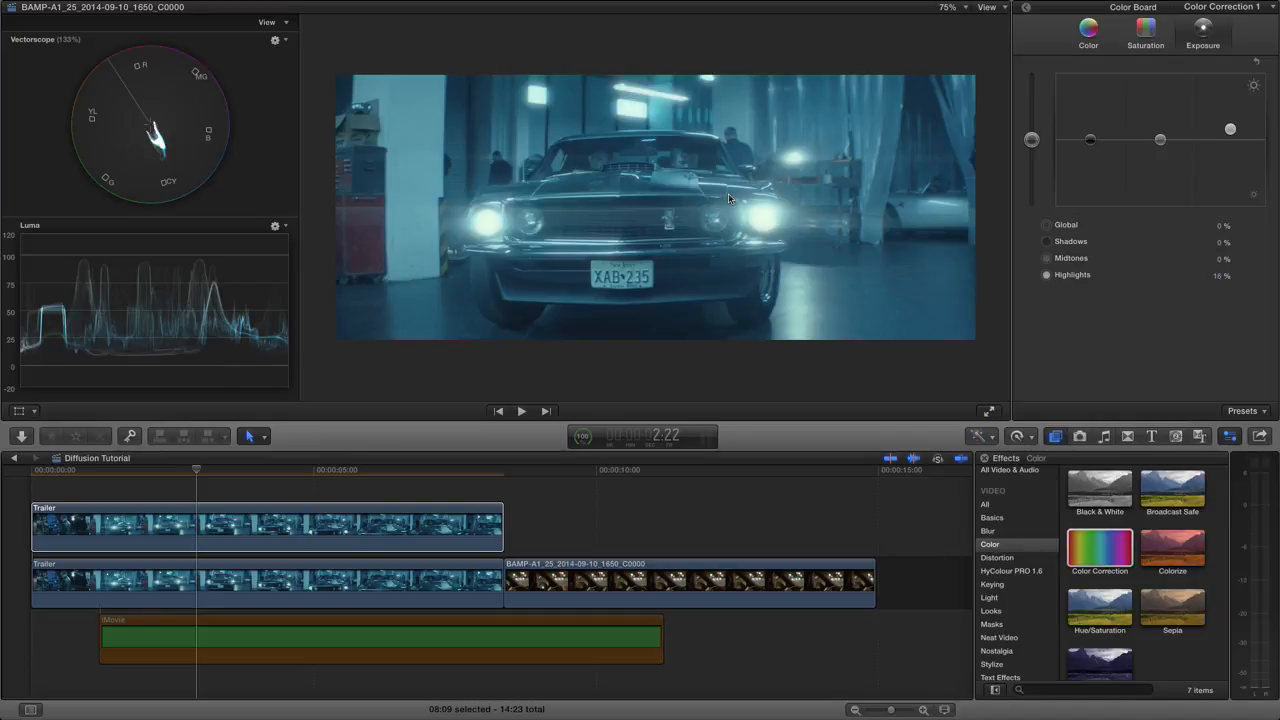
{"action": "mouse_move", "coordinate": [952, 152]}
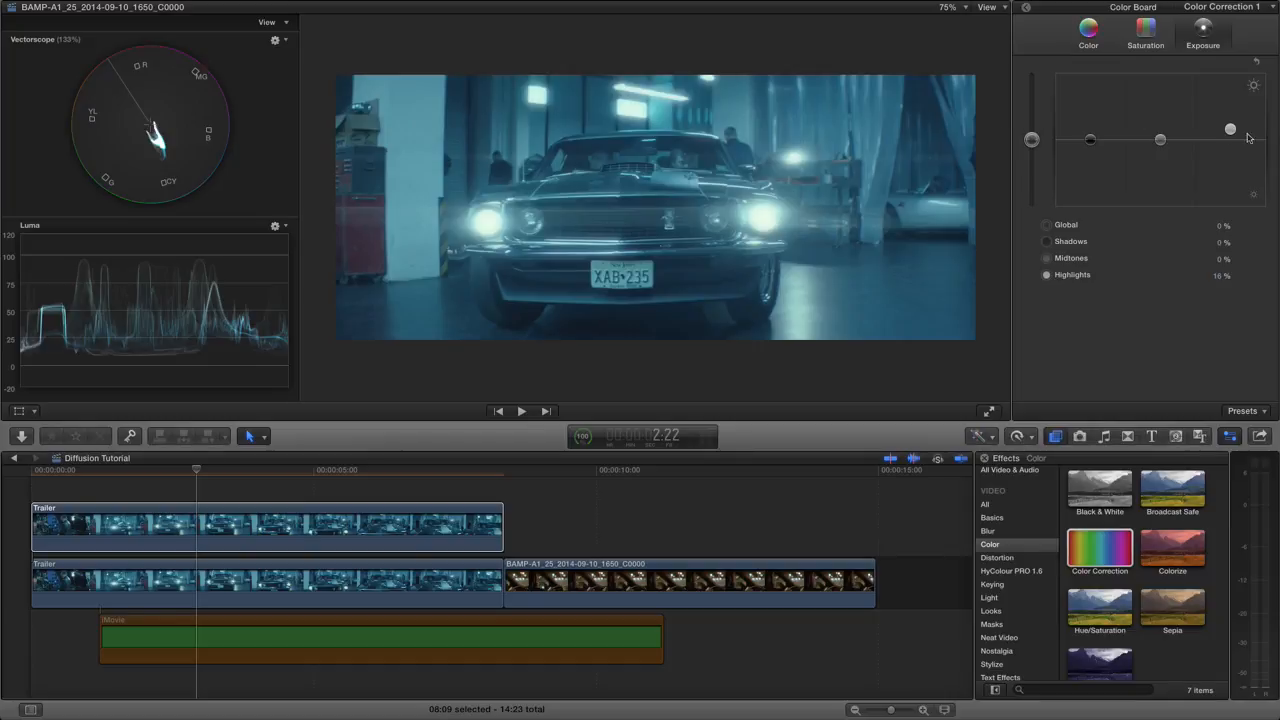
{"action": "left_click_drag", "start_coordinate": [1230, 128], "coordinate": [1230, 158]}
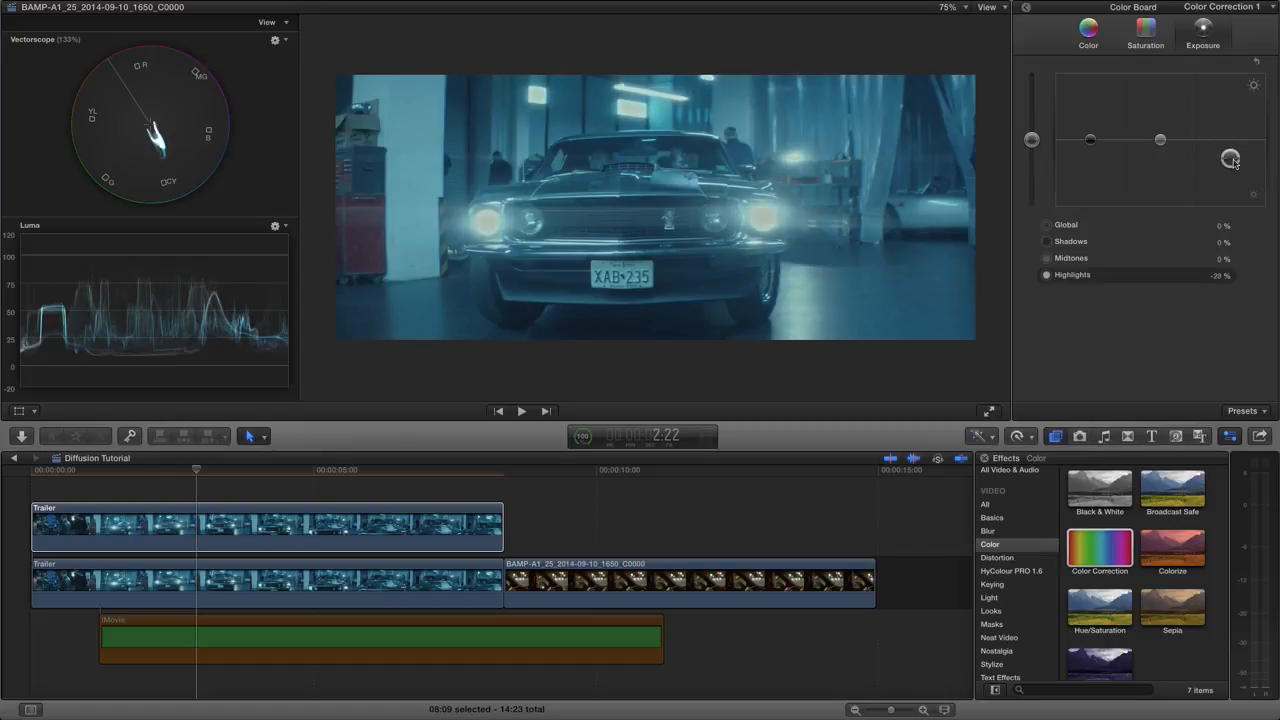
{"action": "left_click_drag", "start_coordinate": [1230, 160], "coordinate": [1230, 138]}
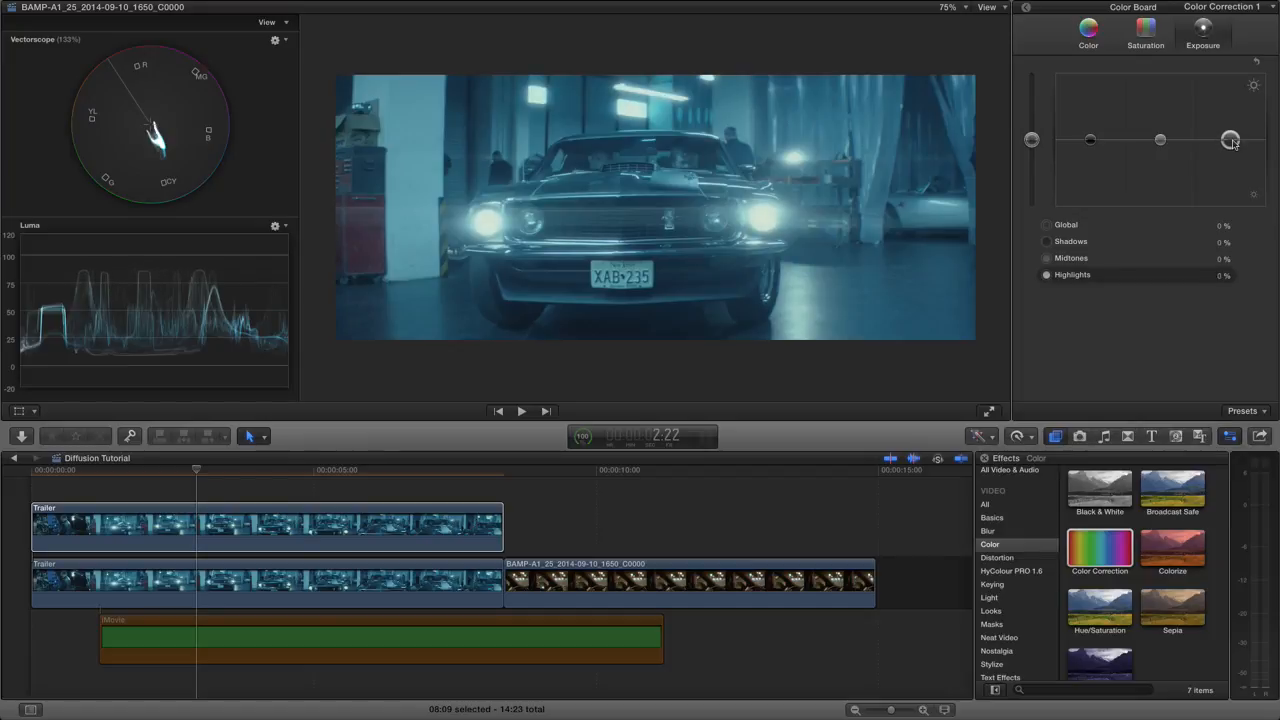
{"action": "left_click_drag", "start_coordinate": [1230, 140], "coordinate": [1230, 136]}
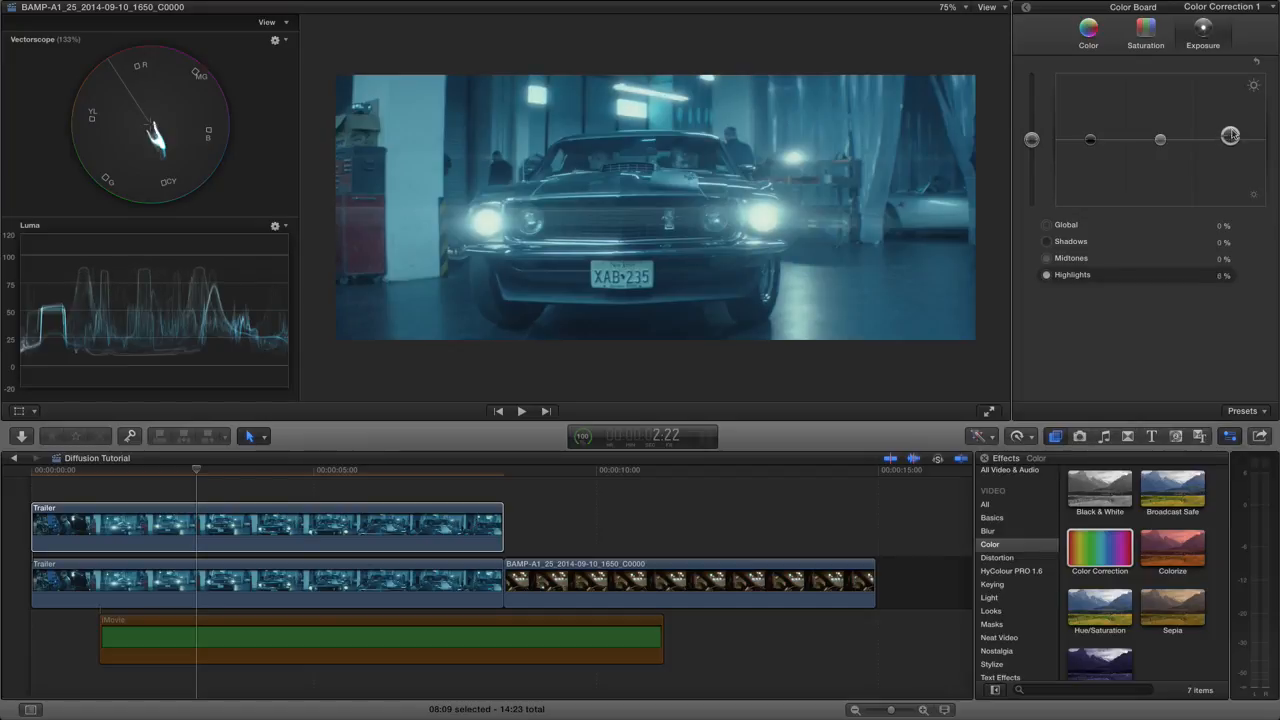
{"action": "left_click_drag", "start_coordinate": [1230, 136], "coordinate": [1230, 108]}
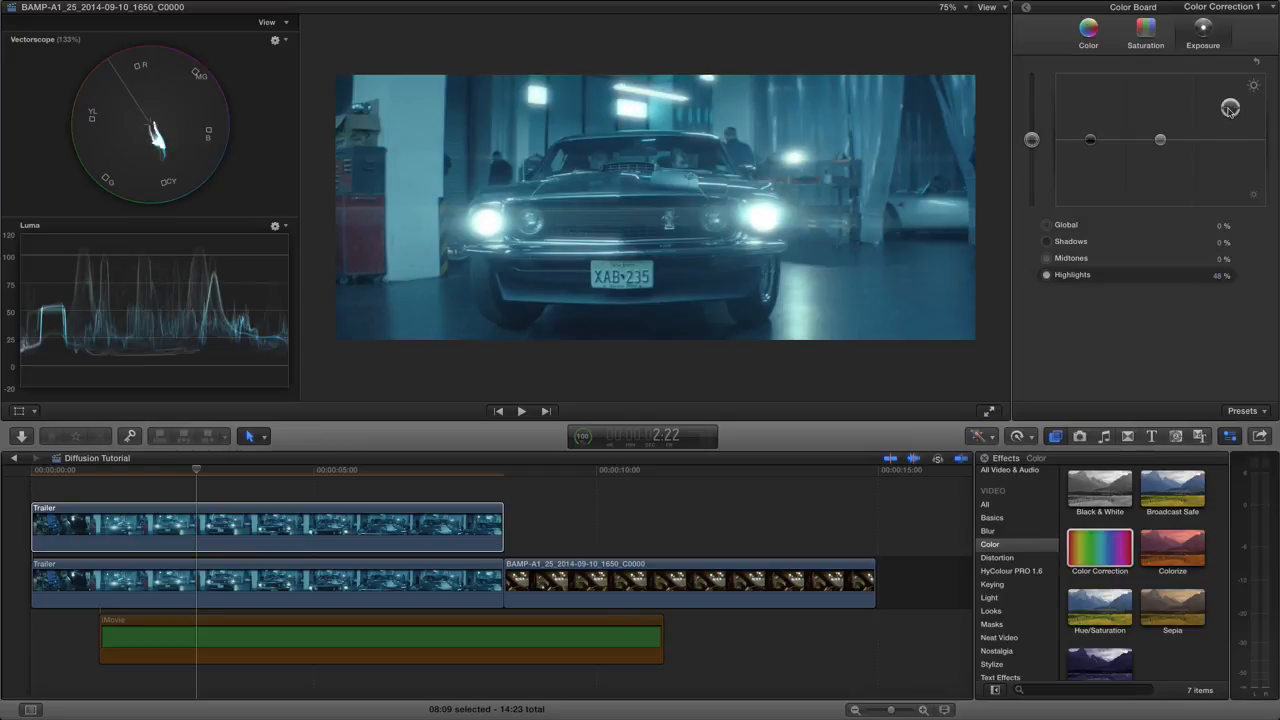
{"action": "left_click_drag", "start_coordinate": [1230, 108], "coordinate": [1230, 120]}
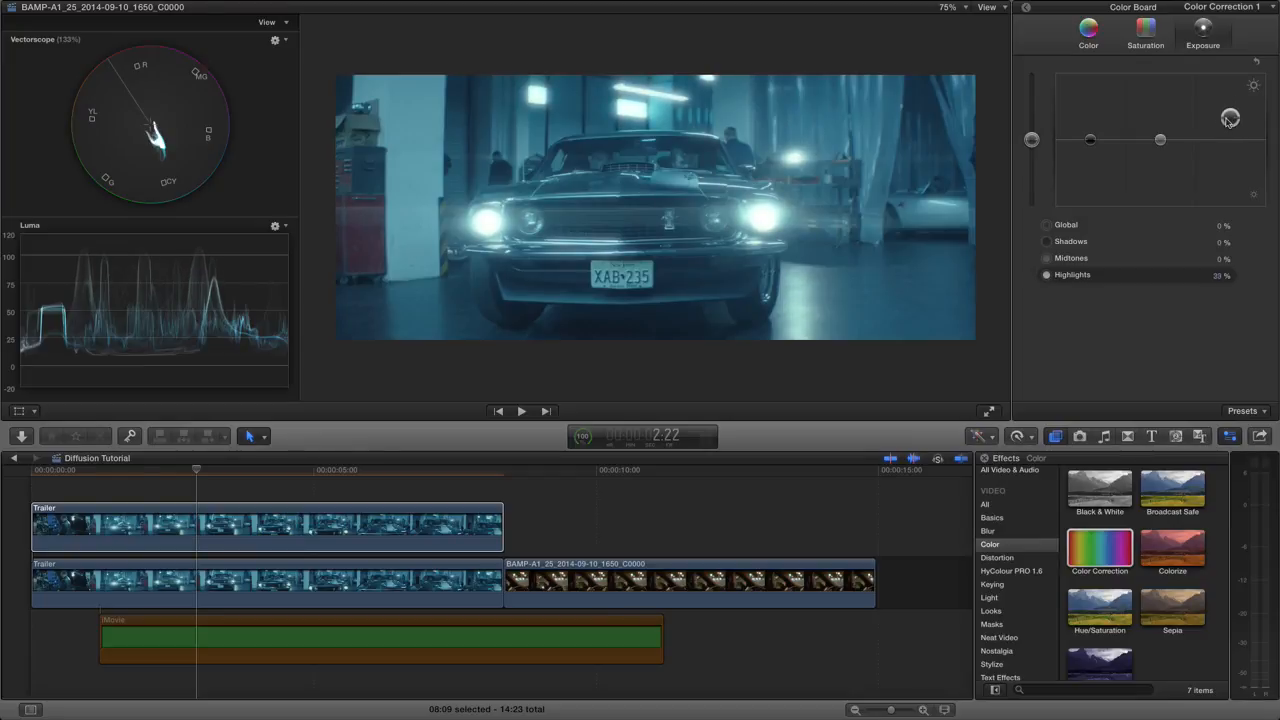
{"action": "left_click_drag", "start_coordinate": [1230, 118], "coordinate": [1230, 114]}
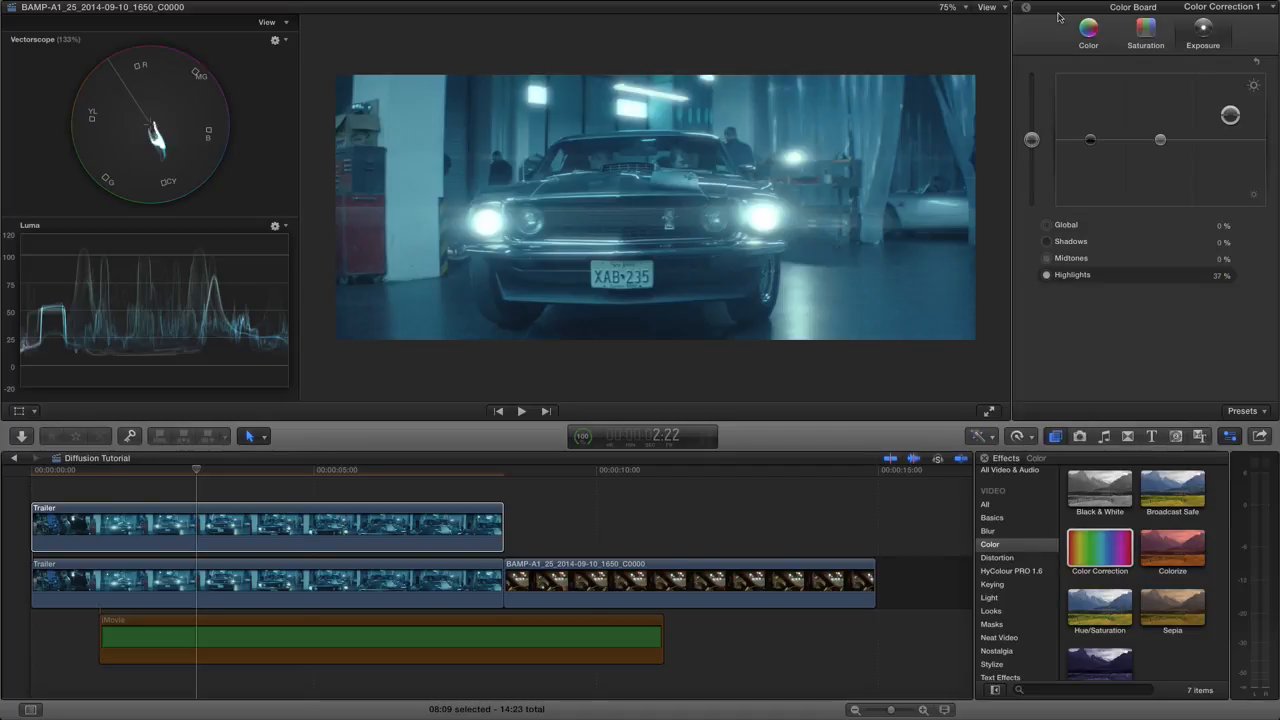
{"action": "mouse_move", "coordinate": [1032, 14]}
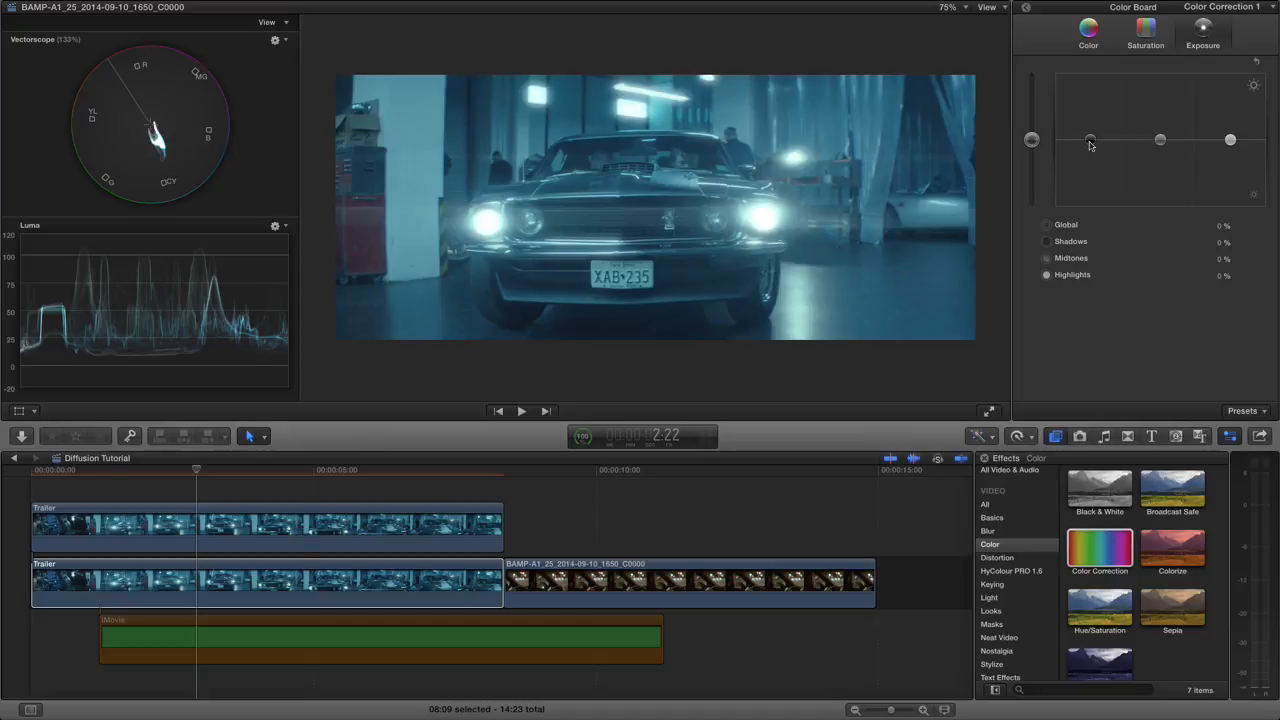
Step: Pull the base clip's Shadows and Midtones pucks down to about -17%, then reselect the glow clip
{"action": "left_click_drag", "start_coordinate": [1090, 140], "coordinate": [1090, 150]}
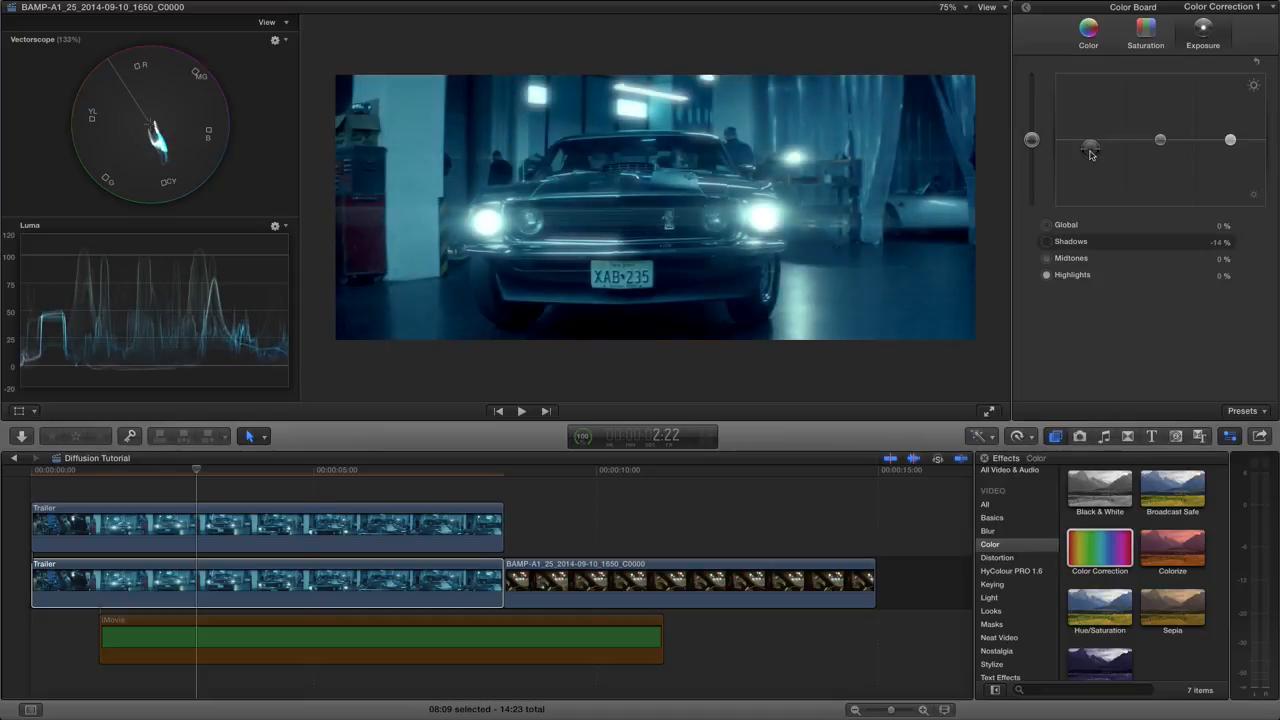
{"action": "left_click_drag", "start_coordinate": [1090, 144], "coordinate": [1090, 150]}
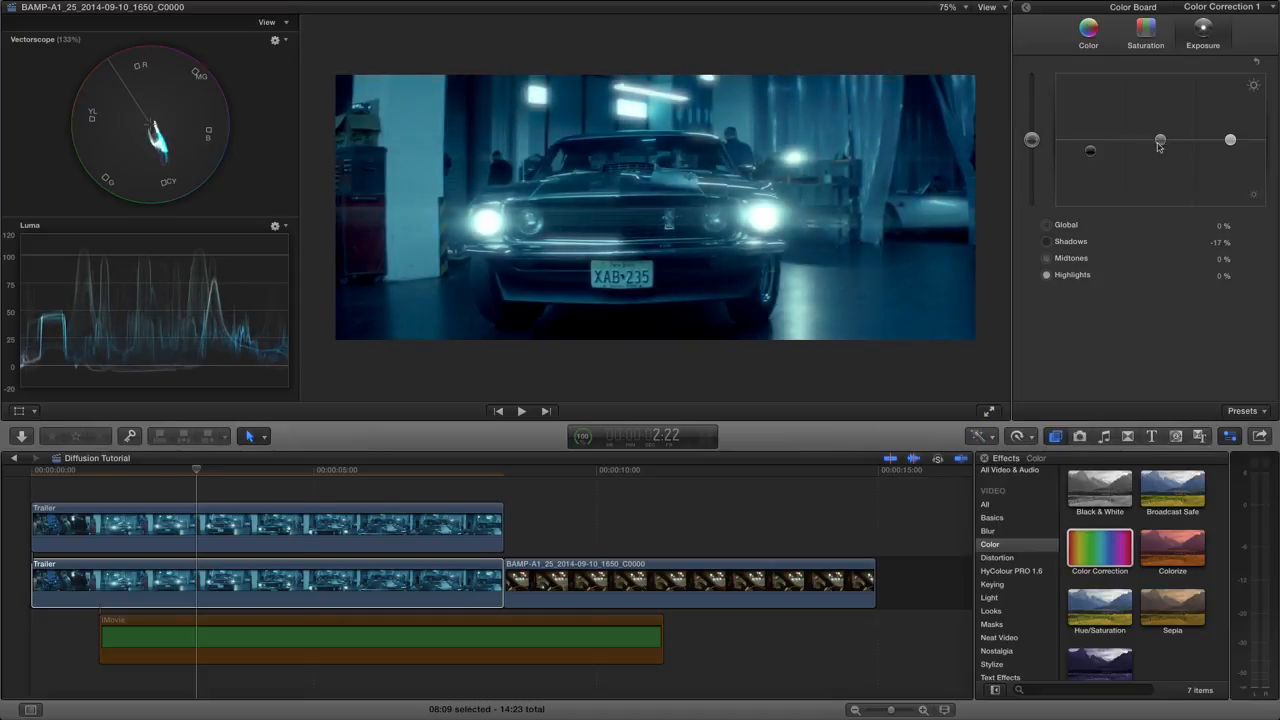
{"action": "left_click_drag", "start_coordinate": [1160, 140], "coordinate": [1160, 128]}
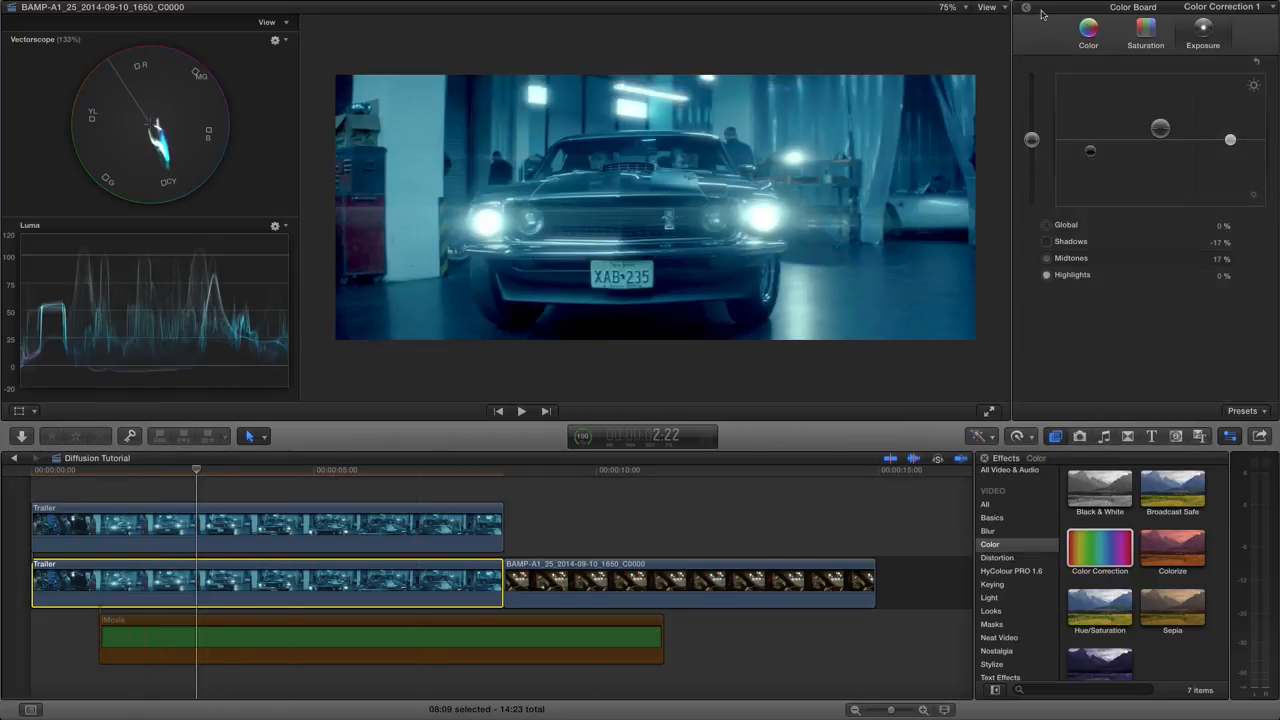
{"action": "left_click", "coordinate": [210, 524]}
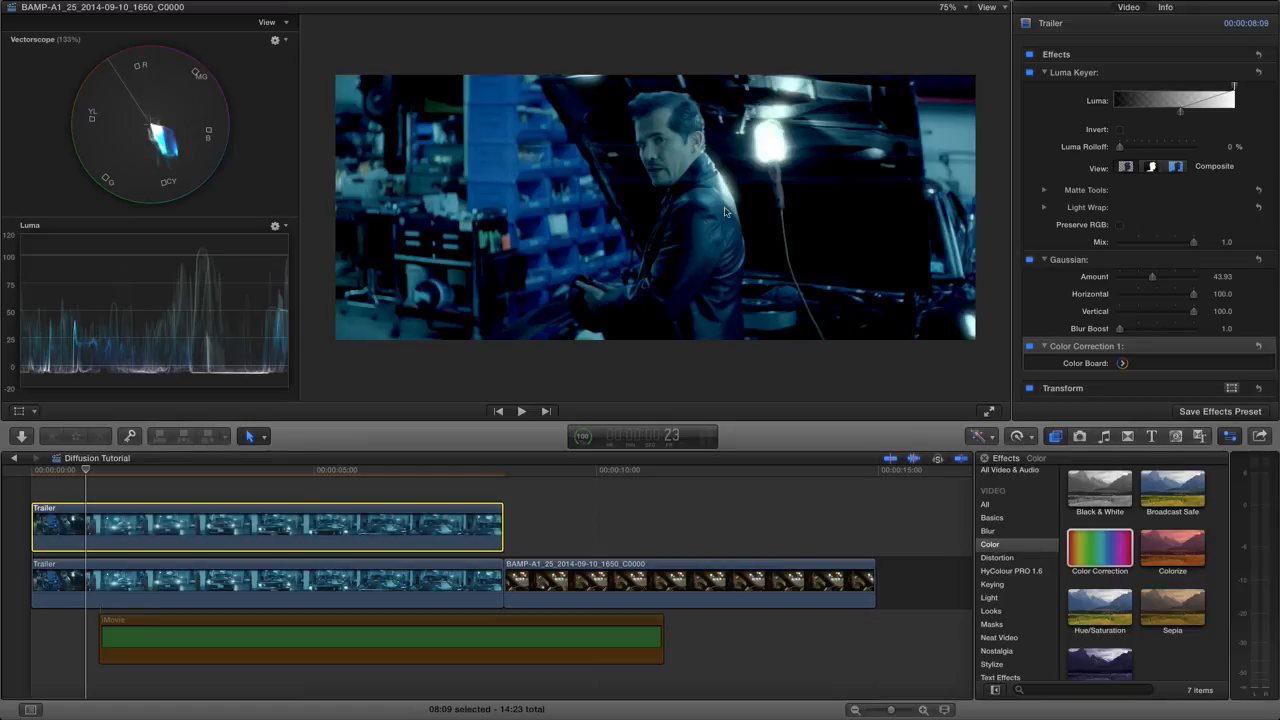
{"action": "mouse_move", "coordinate": [738, 216]}
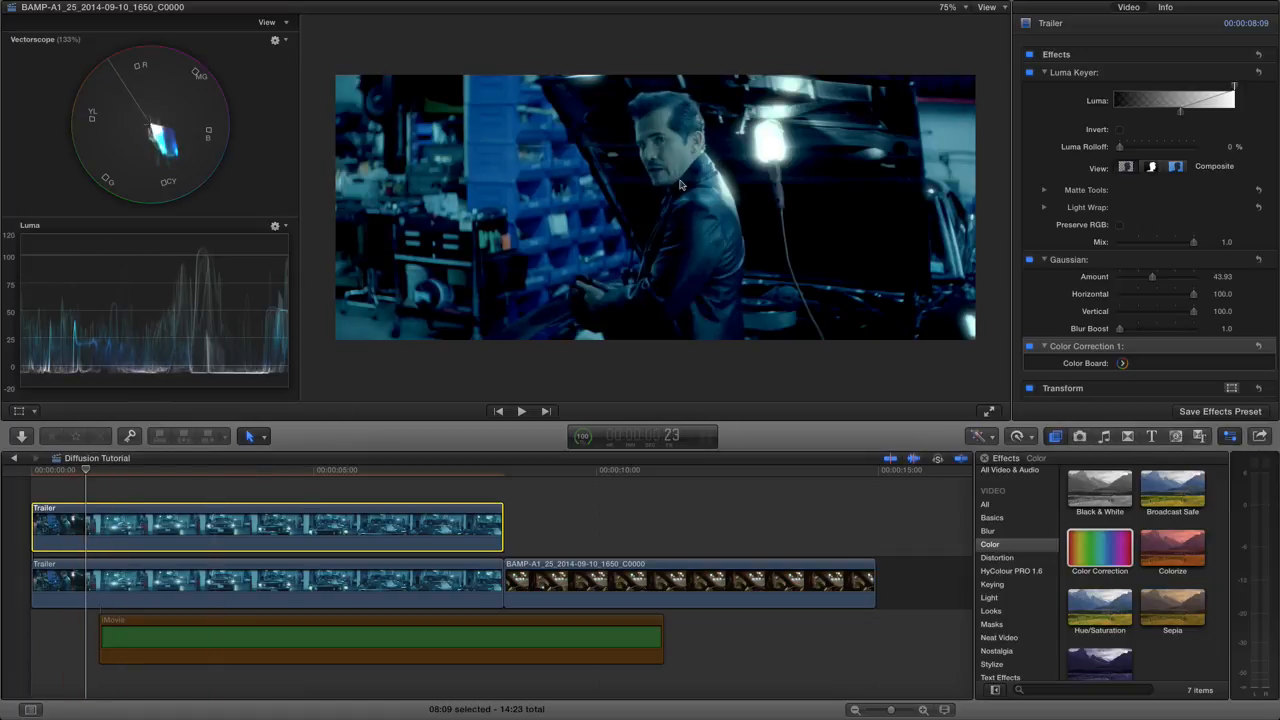
Step: Move the playhead to other moments, ending on a later garage shot with the occupants
{"action": "left_click", "coordinate": [92, 524]}
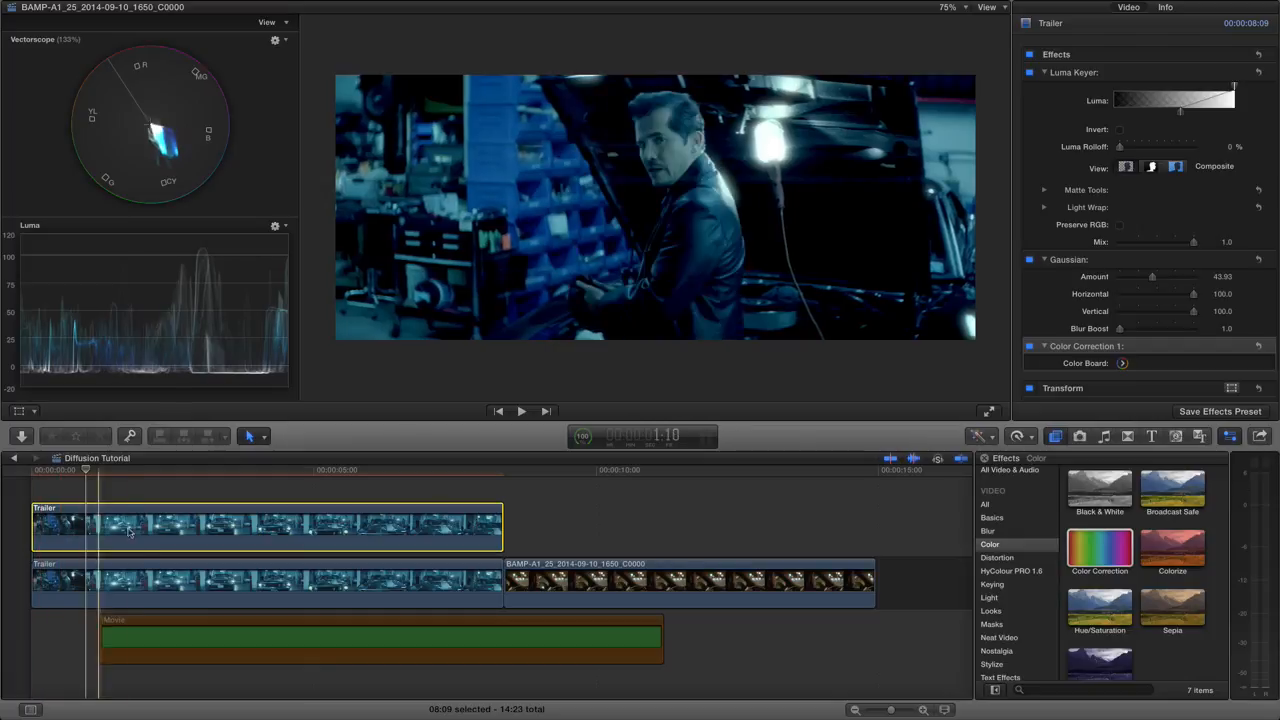
{"action": "left_click", "coordinate": [428, 524]}
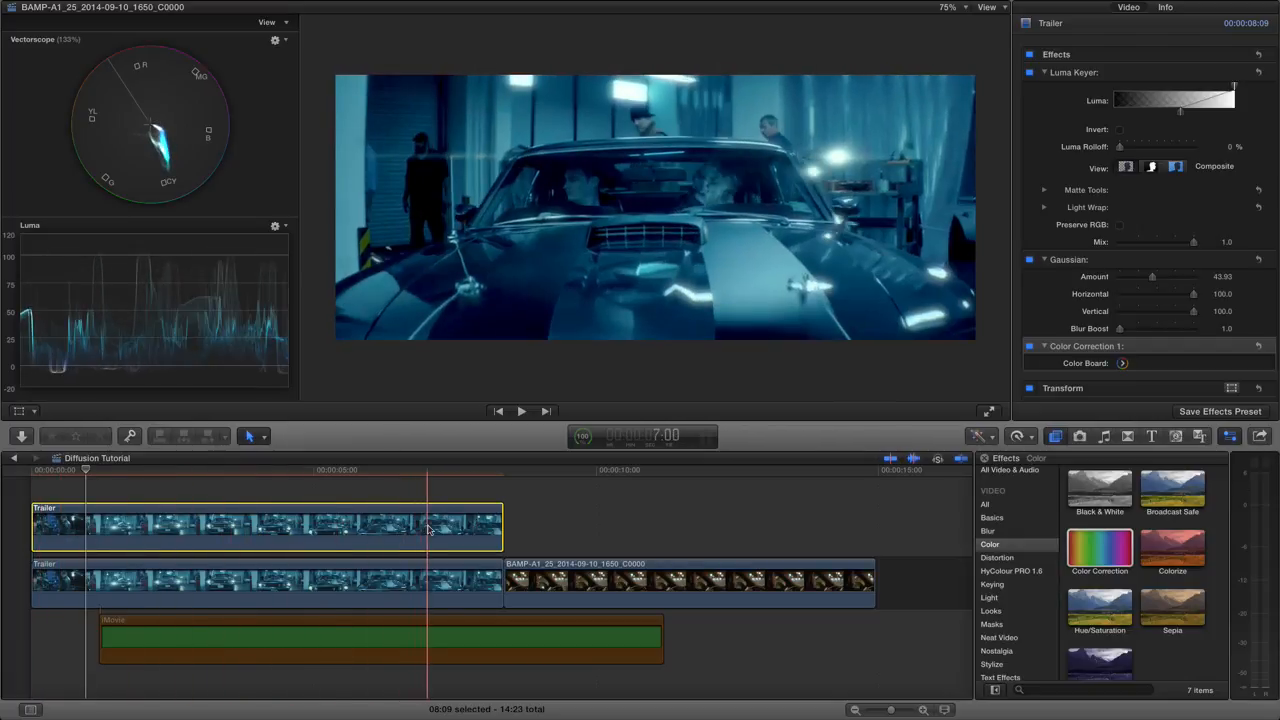